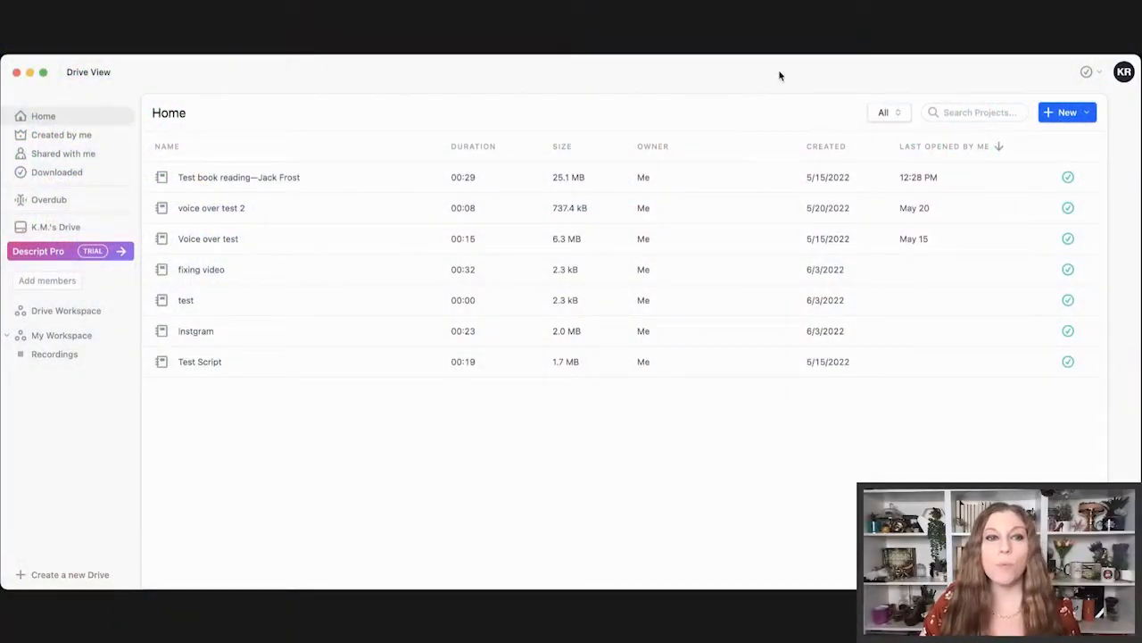
{"action": "mouse_move", "coordinate": [758, 76]}
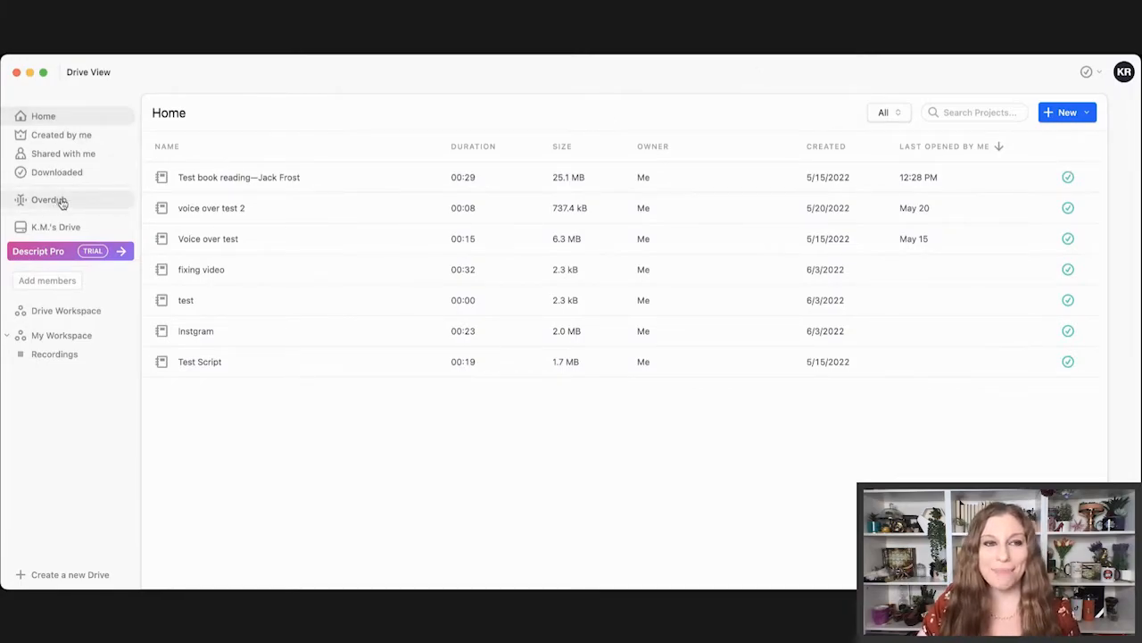
Add a new Overdub voice called 'test' from the Overdub voices list.
{"action": "left_click", "coordinate": [49, 199]}
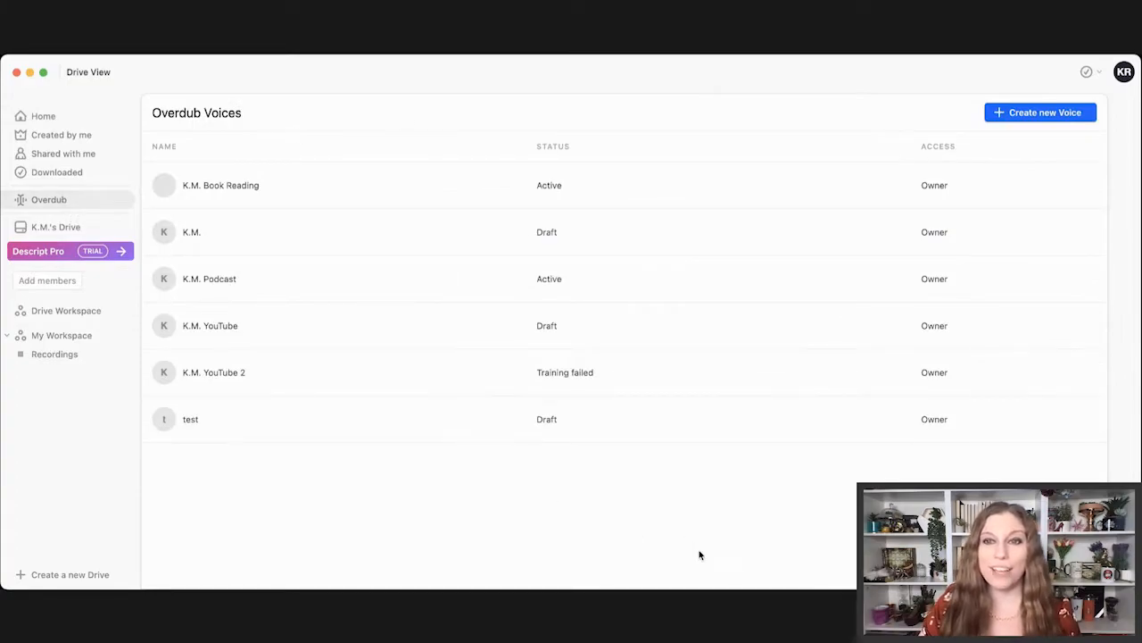
{"action": "mouse_move", "coordinate": [714, 562]}
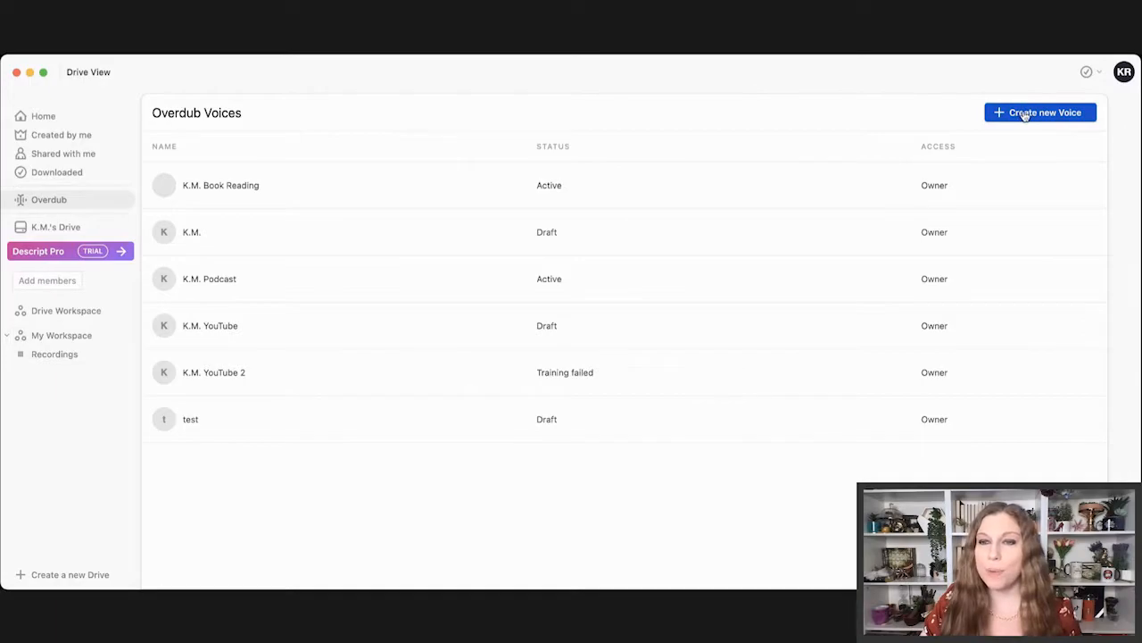
{"action": "left_click", "coordinate": [1040, 111]}
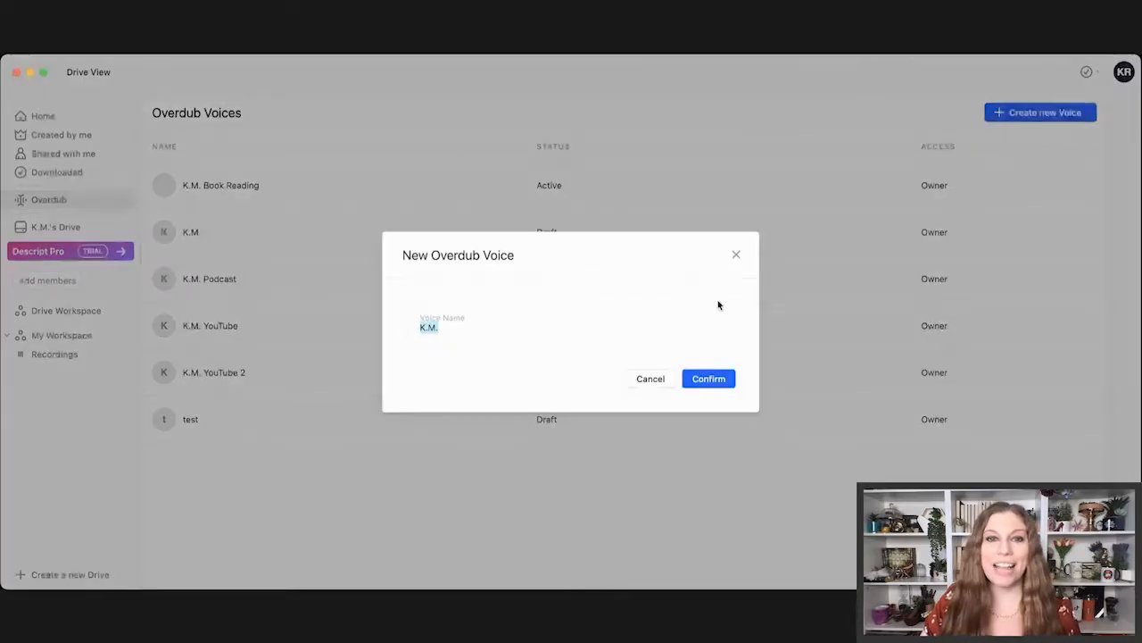
{"action": "type", "text": "test"}
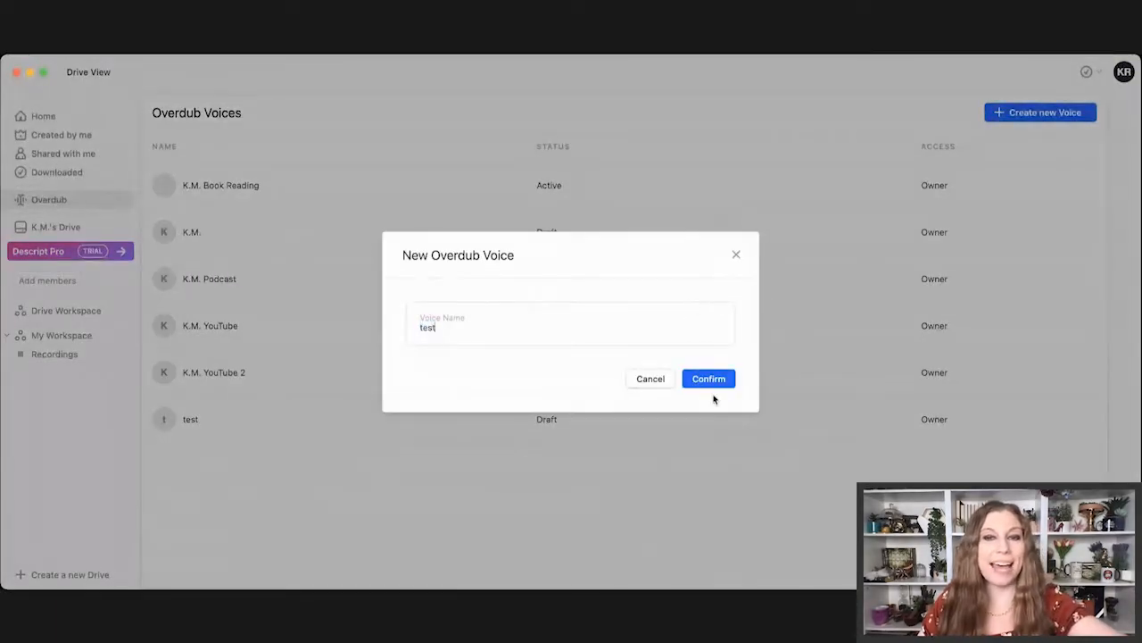
{"action": "left_click", "coordinate": [708, 378]}
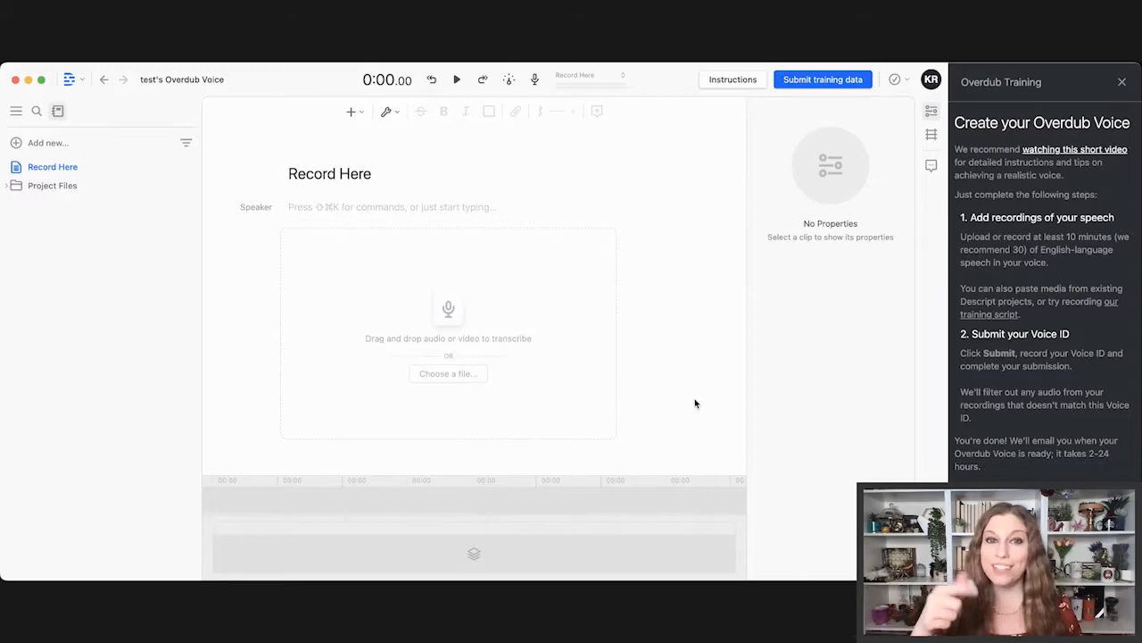
{"action": "mouse_move", "coordinate": [449, 412]}
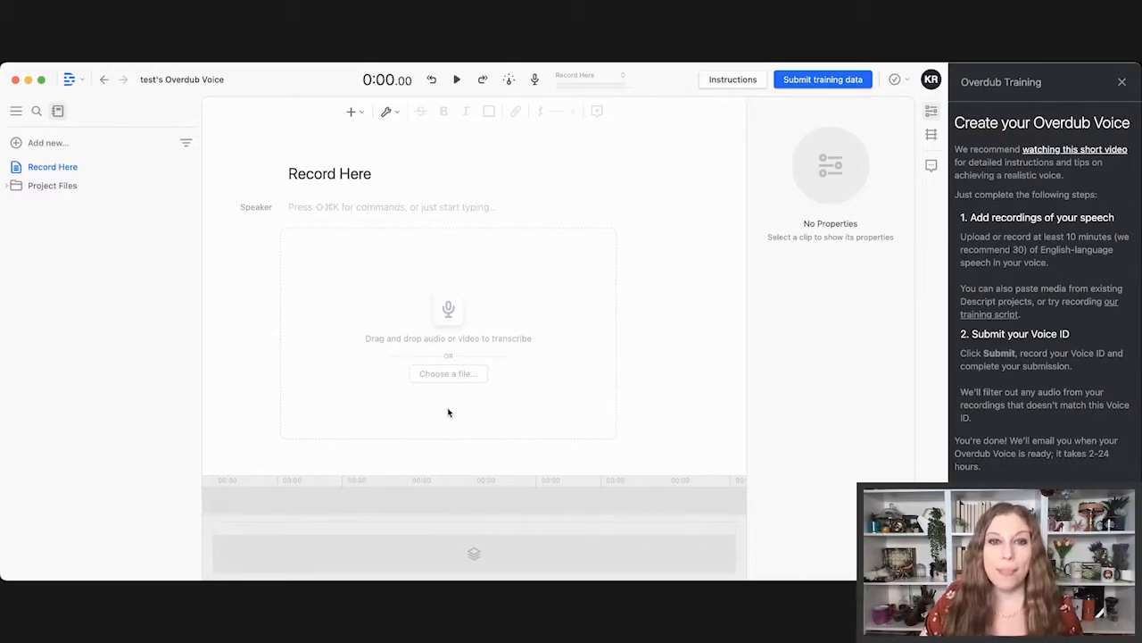
{"action": "mouse_move", "coordinate": [490, 337]}
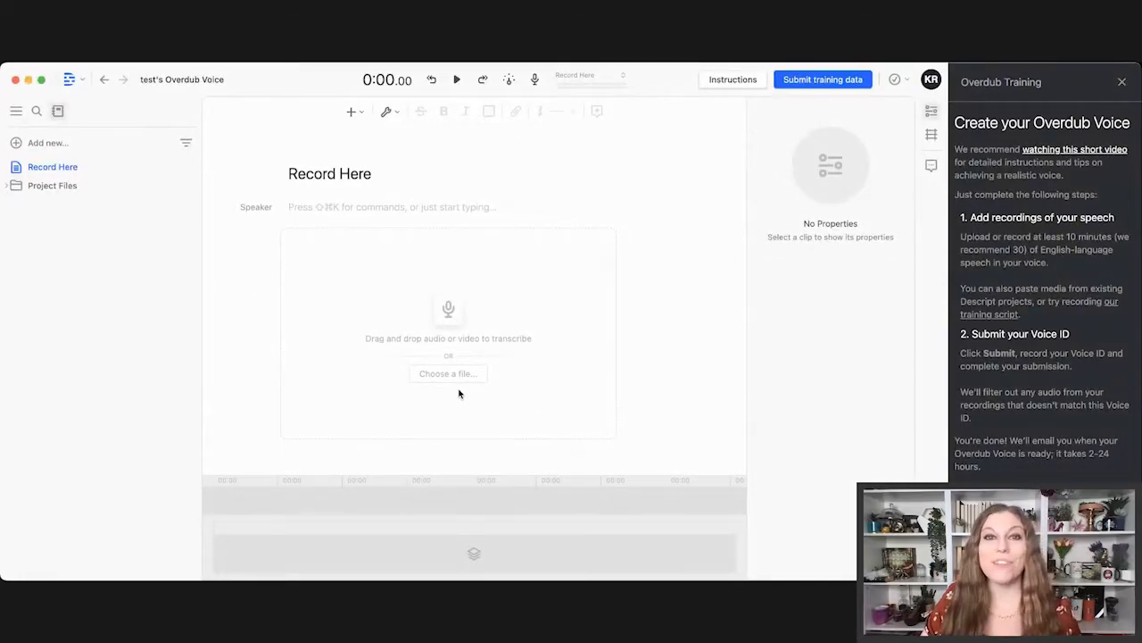
{"action": "mouse_move", "coordinate": [534, 79]}
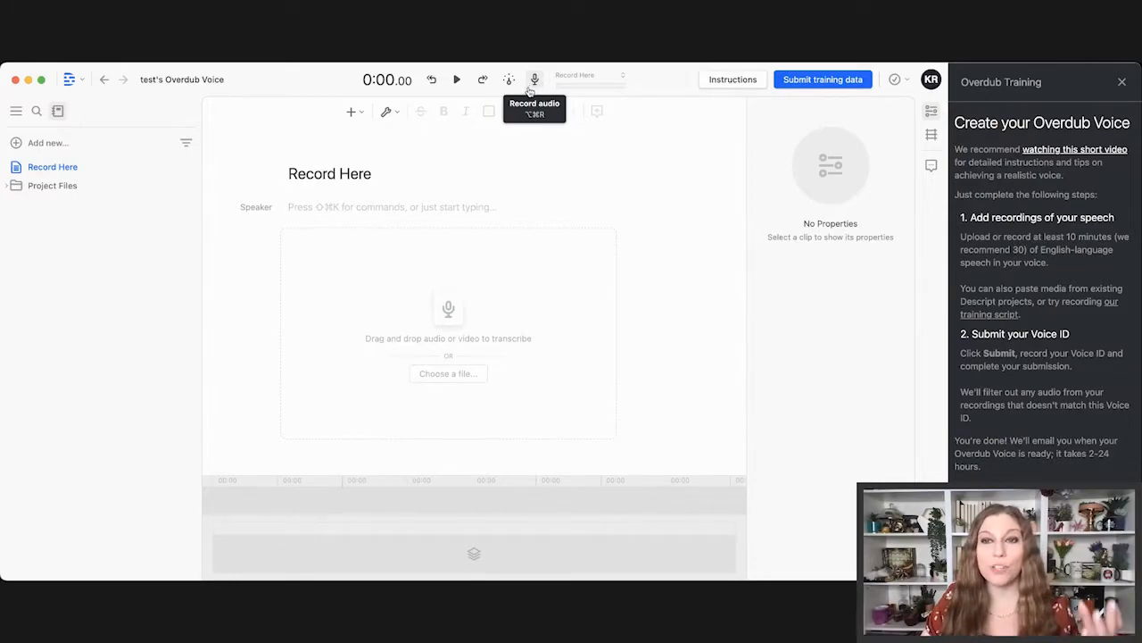
{"action": "mouse_move", "coordinate": [660, 298]}
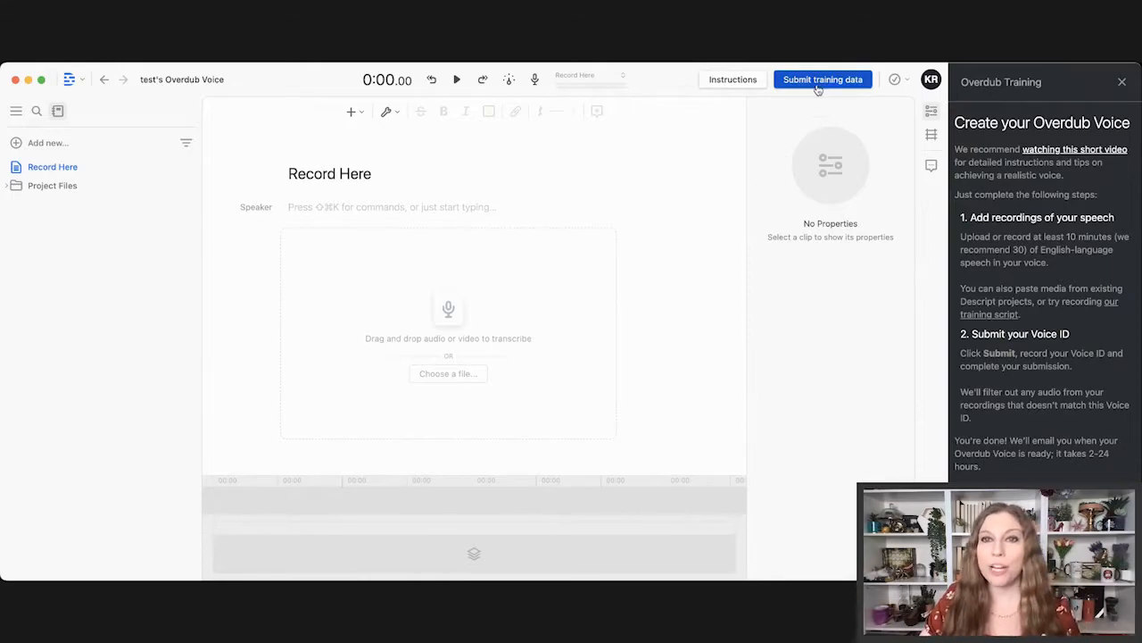
Open the training data submission prompt and dismiss it without submitting the test voice.
{"action": "left_click", "coordinate": [822, 80]}
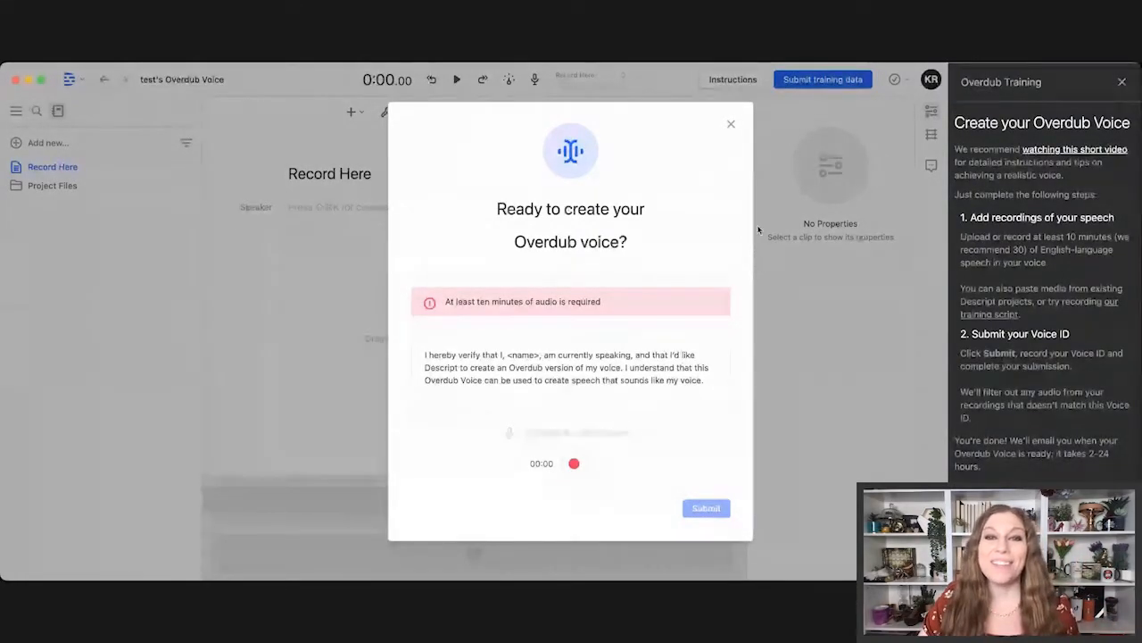
{"action": "left_click", "coordinate": [731, 124]}
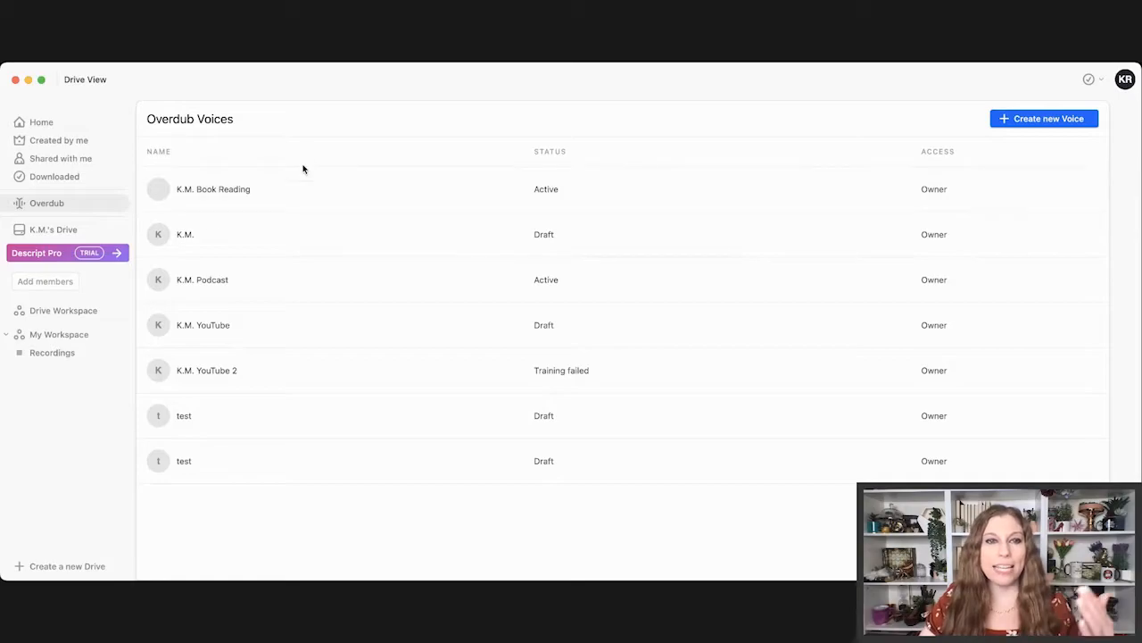
{"action": "mouse_move", "coordinate": [310, 241]}
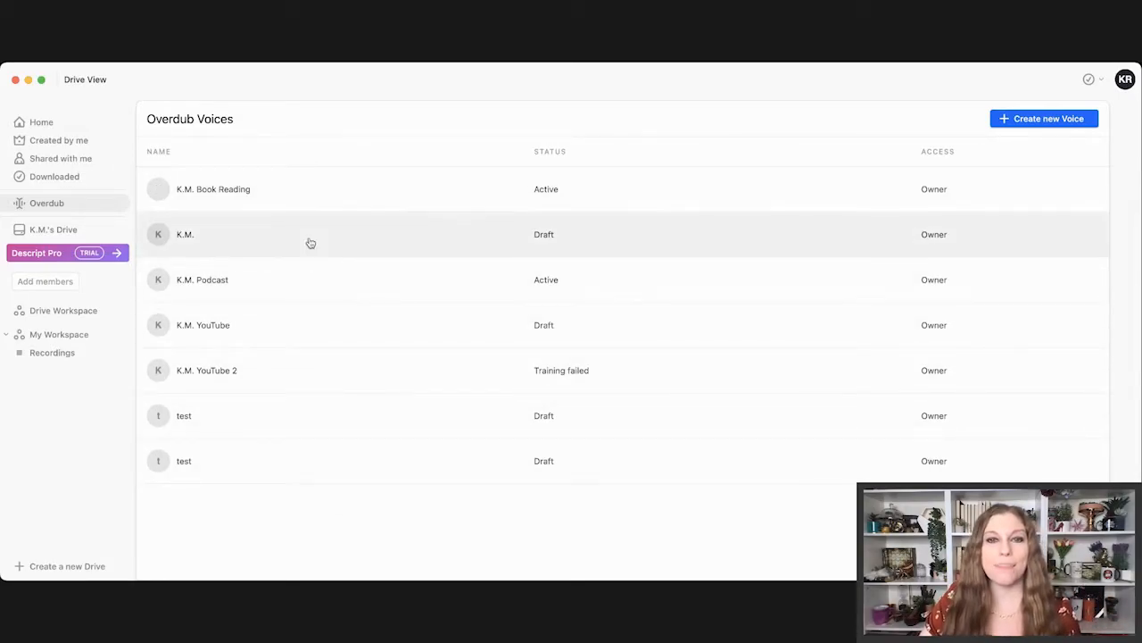
{"action": "mouse_move", "coordinate": [722, 397]}
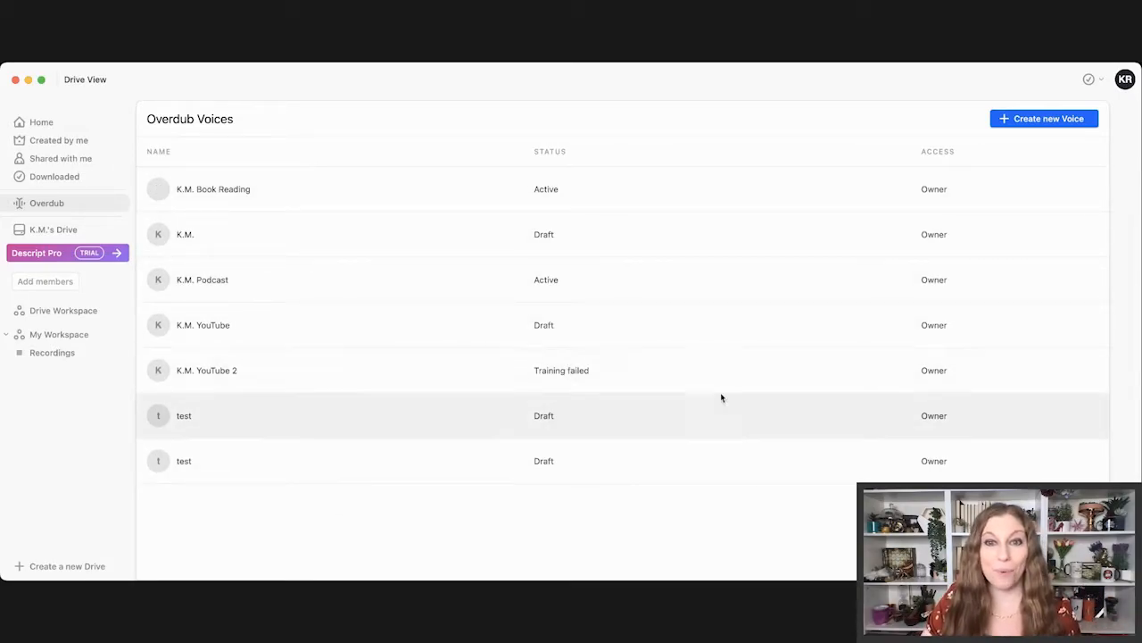
{"action": "mouse_move", "coordinate": [256, 194]}
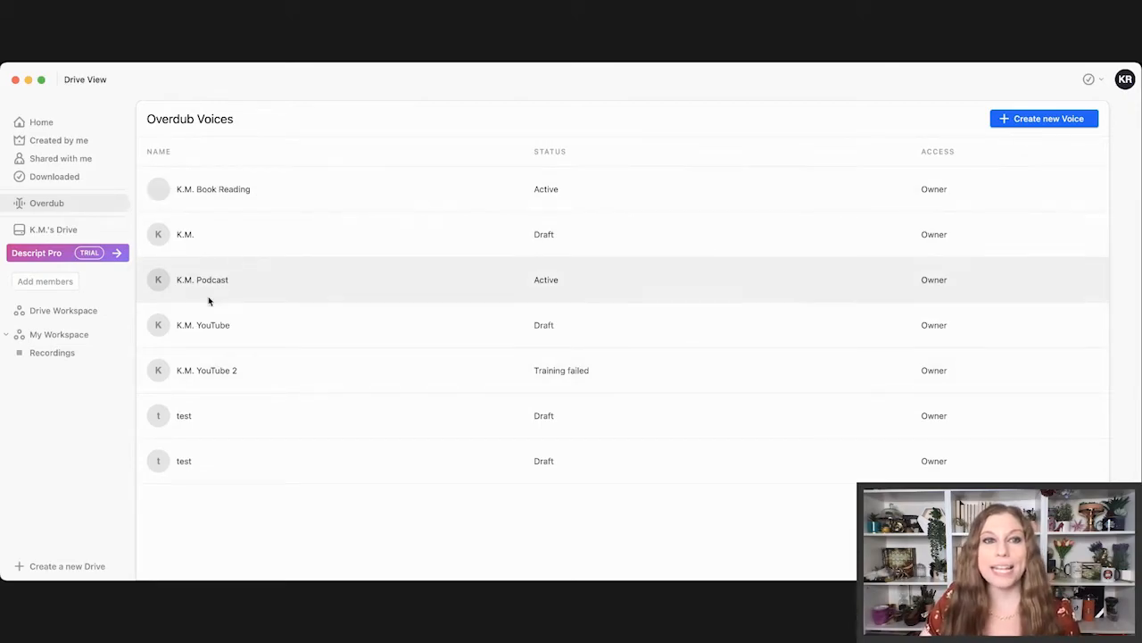
{"action": "mouse_move", "coordinate": [401, 188]}
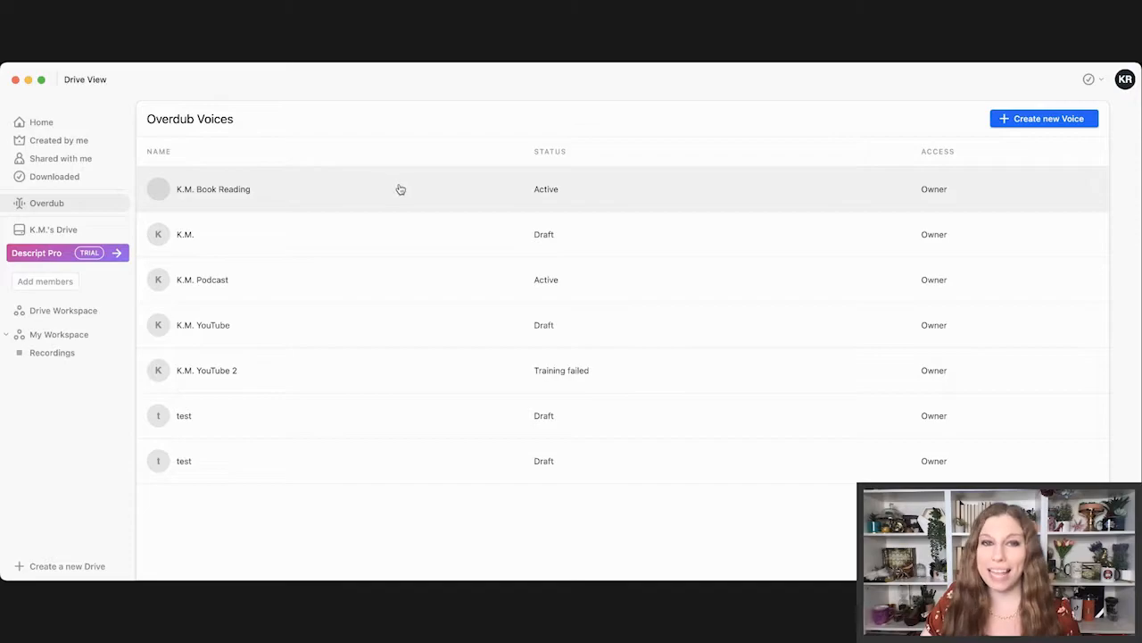
Open the K.M. Book Reading voice profile from the Overdub Voices list.
{"action": "left_click", "coordinate": [212, 189]}
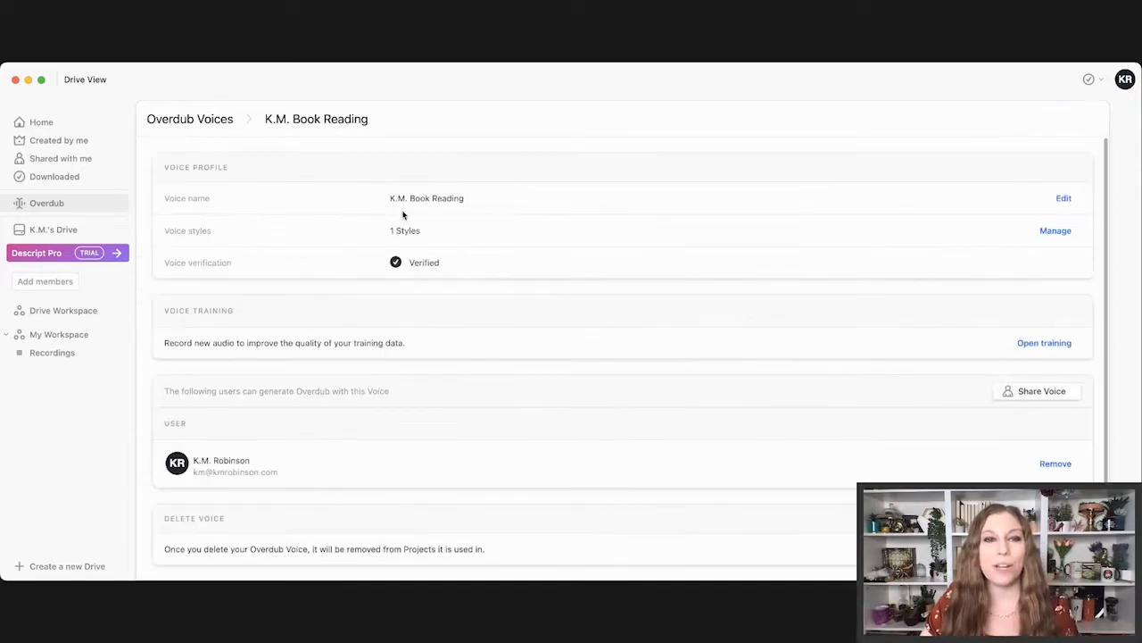
{"action": "mouse_move", "coordinate": [147, 110]}
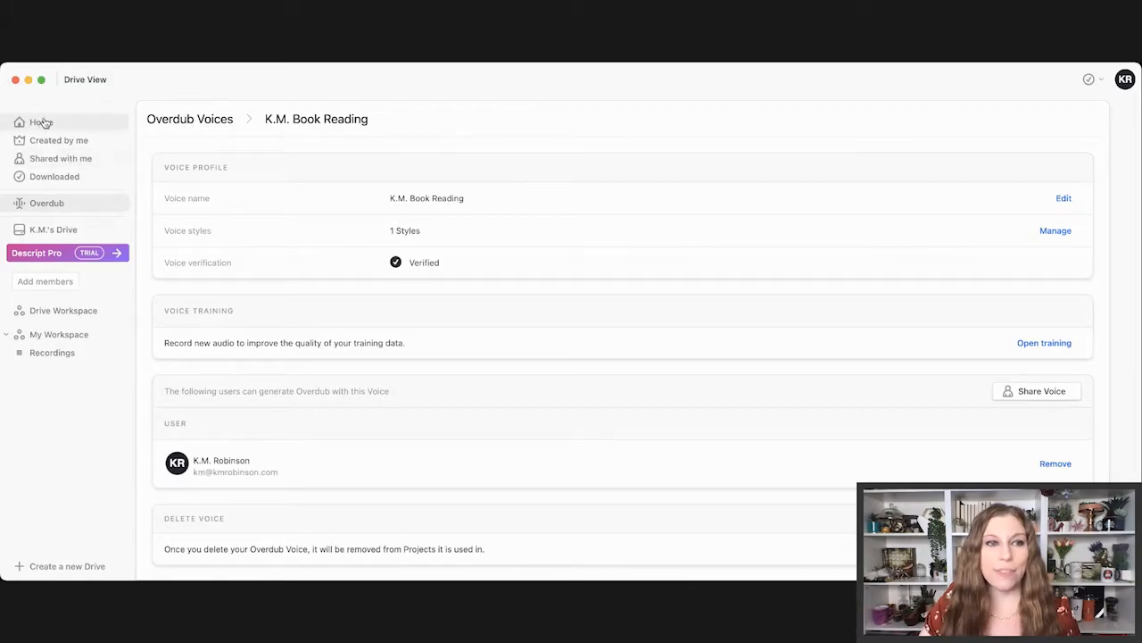
Create a new project named 'book reading test' from Home.
{"action": "left_click", "coordinate": [41, 122]}
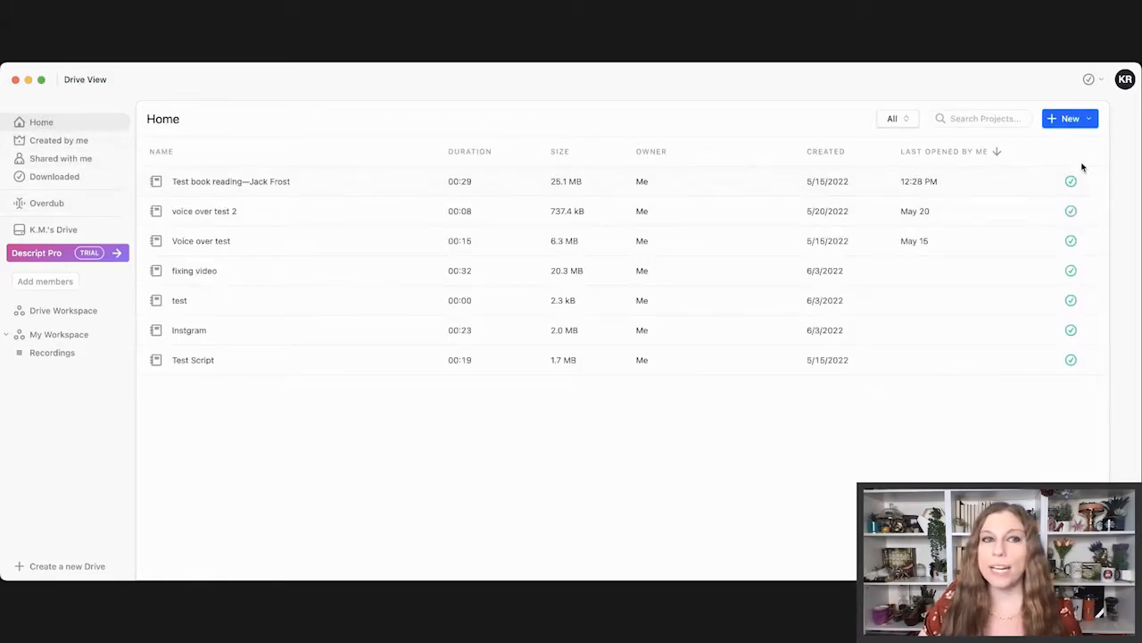
{"action": "left_click", "coordinate": [1070, 118]}
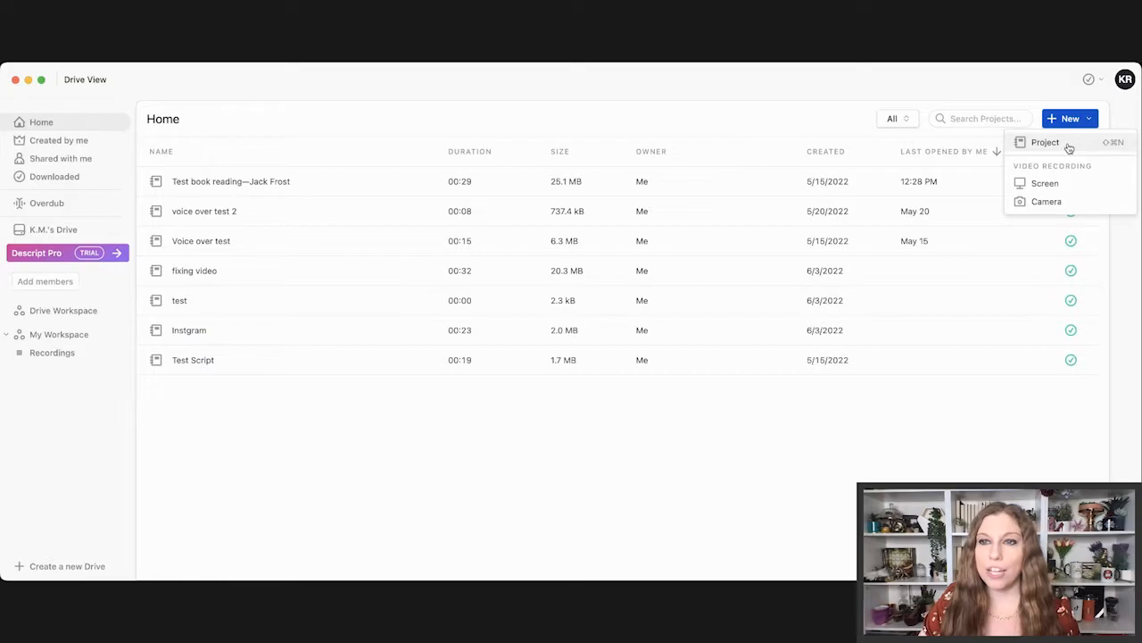
{"action": "left_click", "coordinate": [1044, 142]}
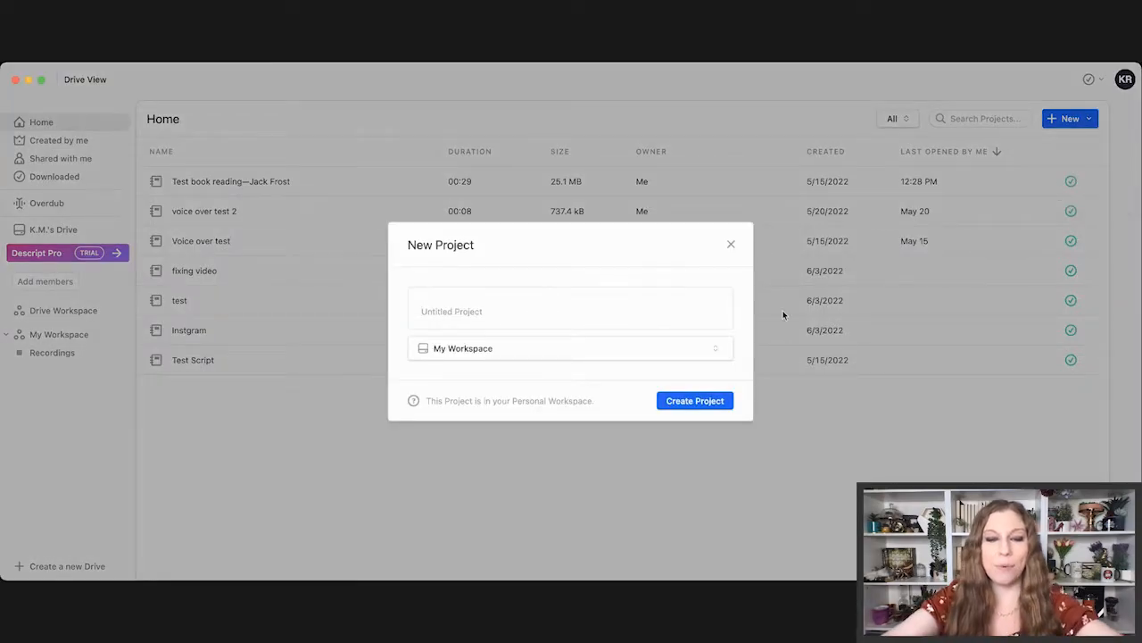
{"action": "type", "text": "book reading test"}
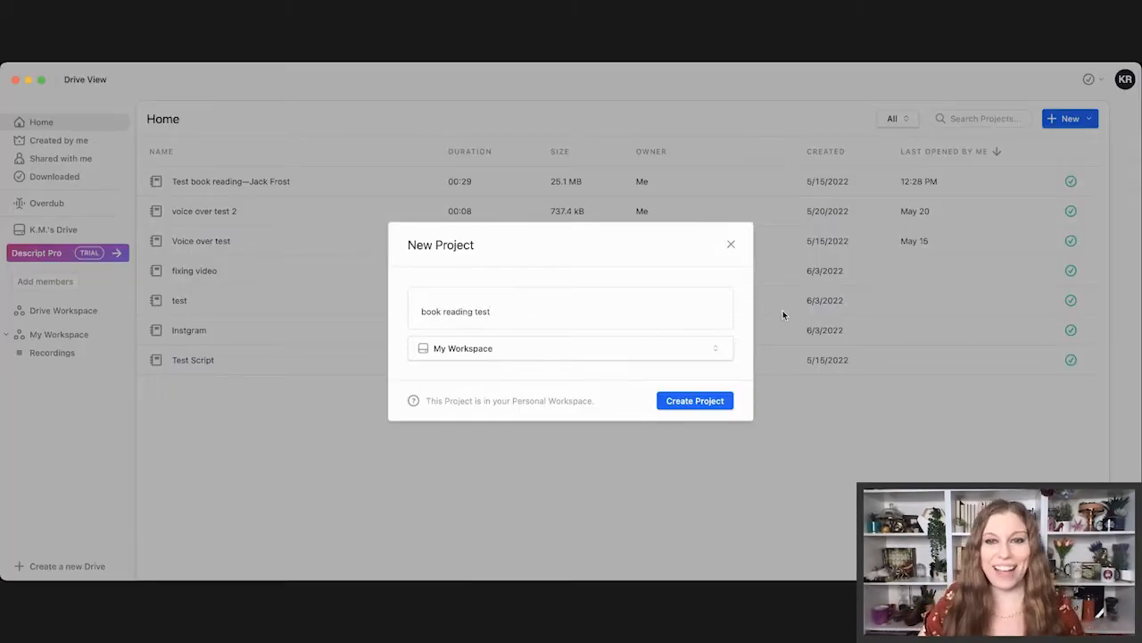
{"action": "left_click", "coordinate": [694, 400]}
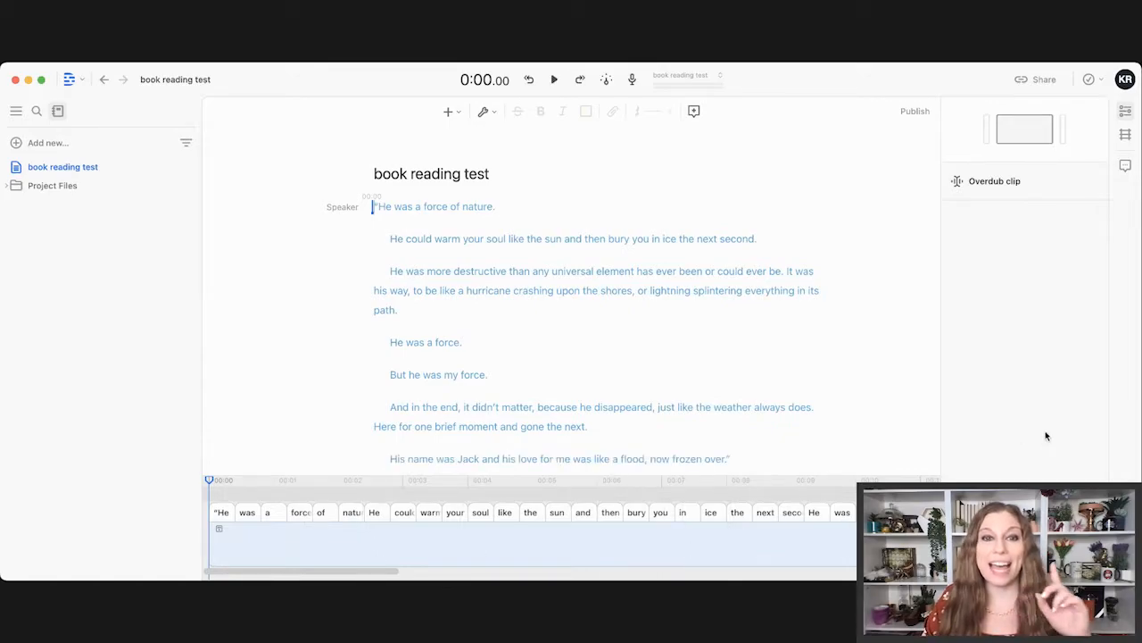
{"action": "mouse_move", "coordinate": [1045, 439]}
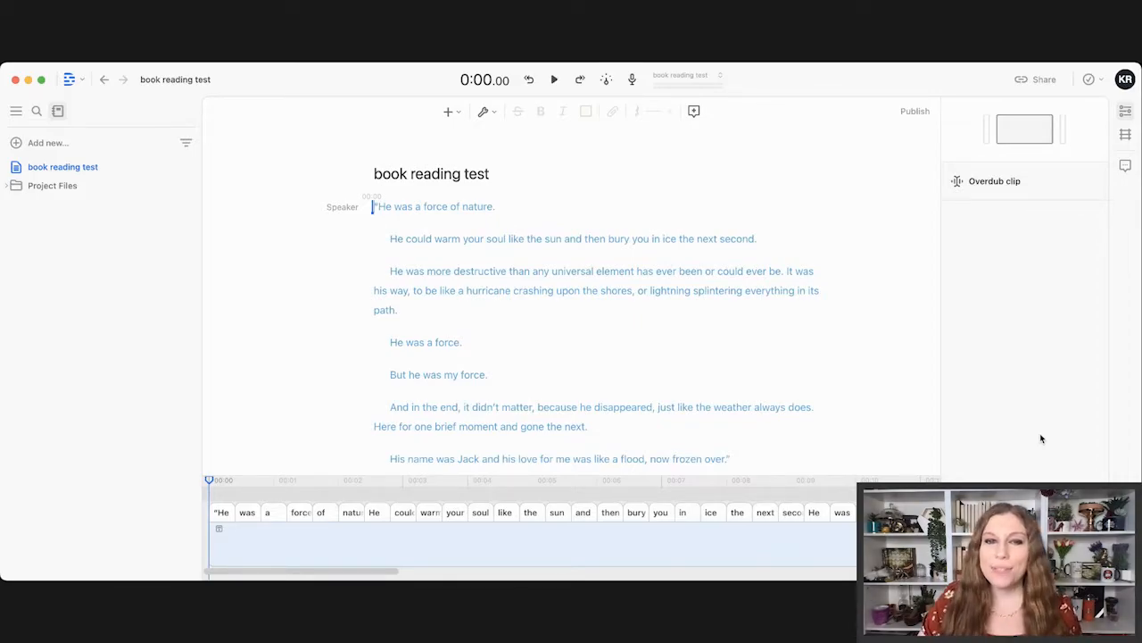
{"action": "mouse_move", "coordinate": [957, 295]}
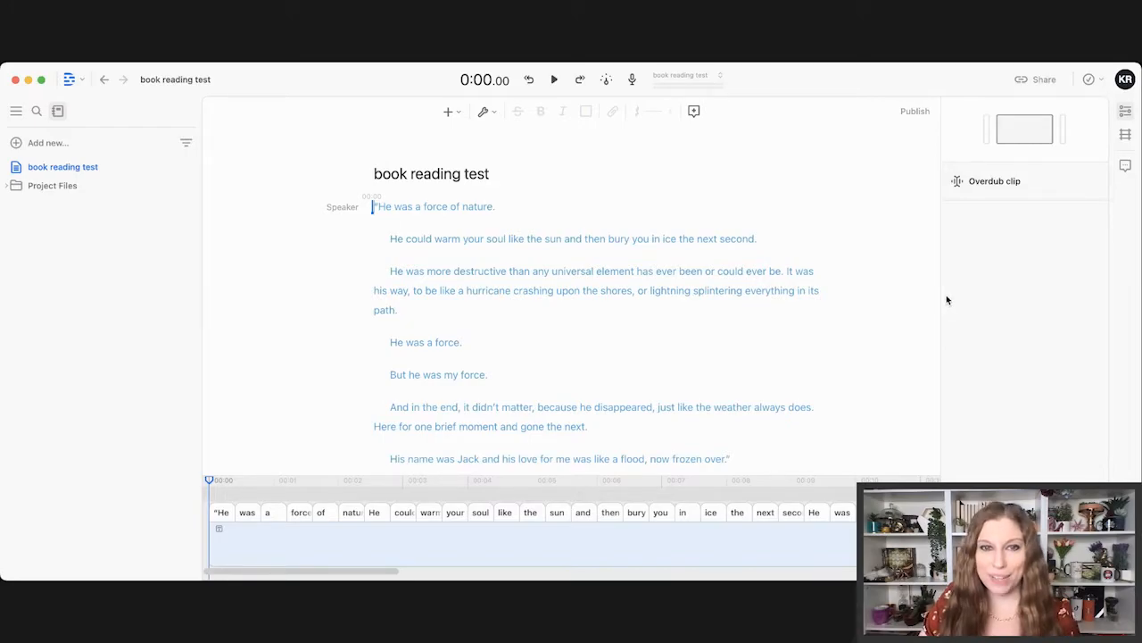
{"action": "mouse_move", "coordinate": [951, 295]}
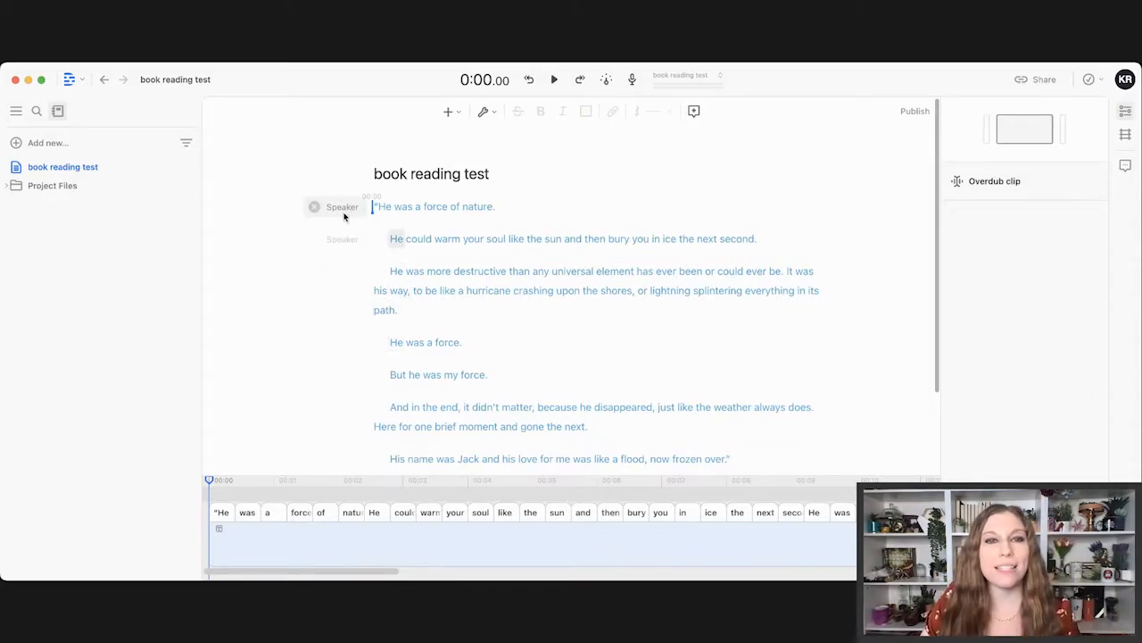
Assign K.M. Book Reading as the prologue's speaker to generate narration.
{"action": "left_click", "coordinate": [342, 206]}
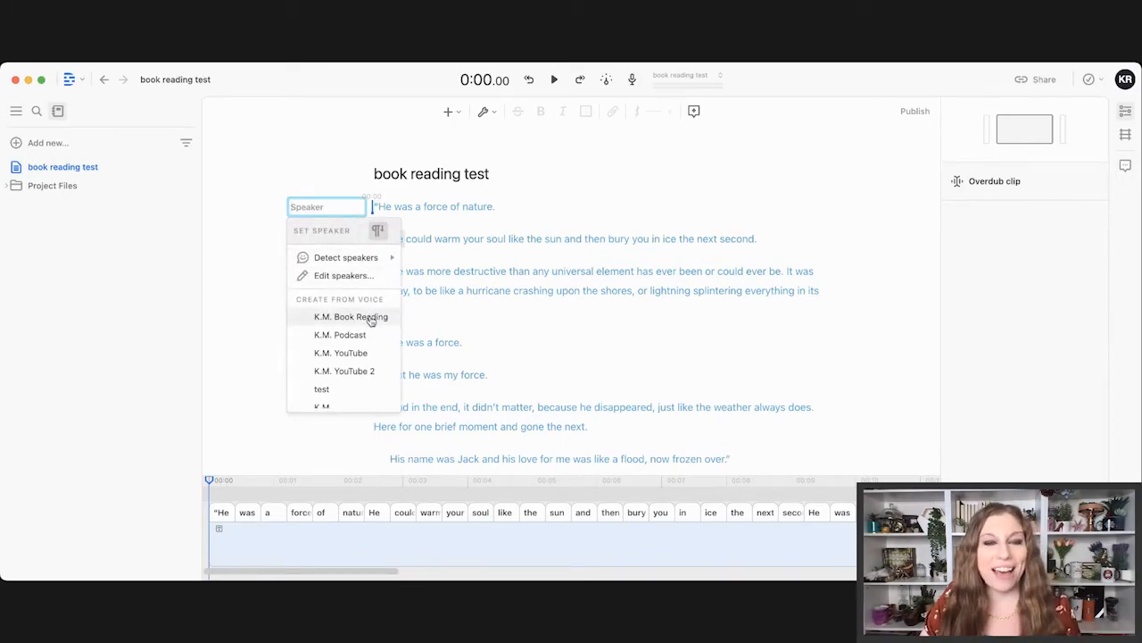
{"action": "left_click", "coordinate": [351, 316]}
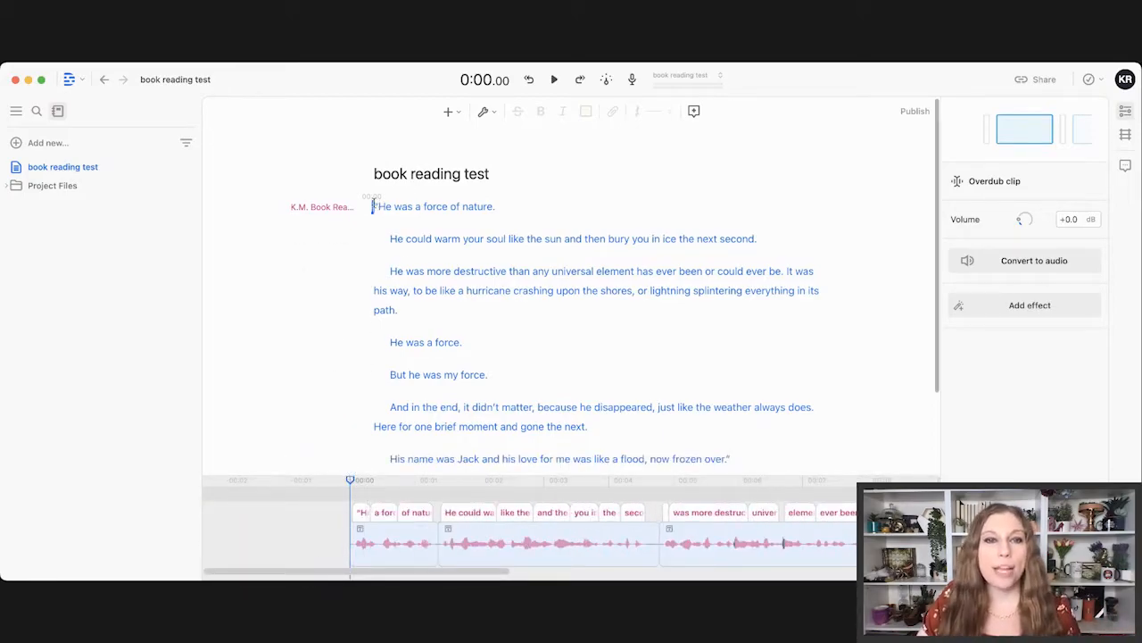
{"action": "mouse_move", "coordinate": [554, 79]}
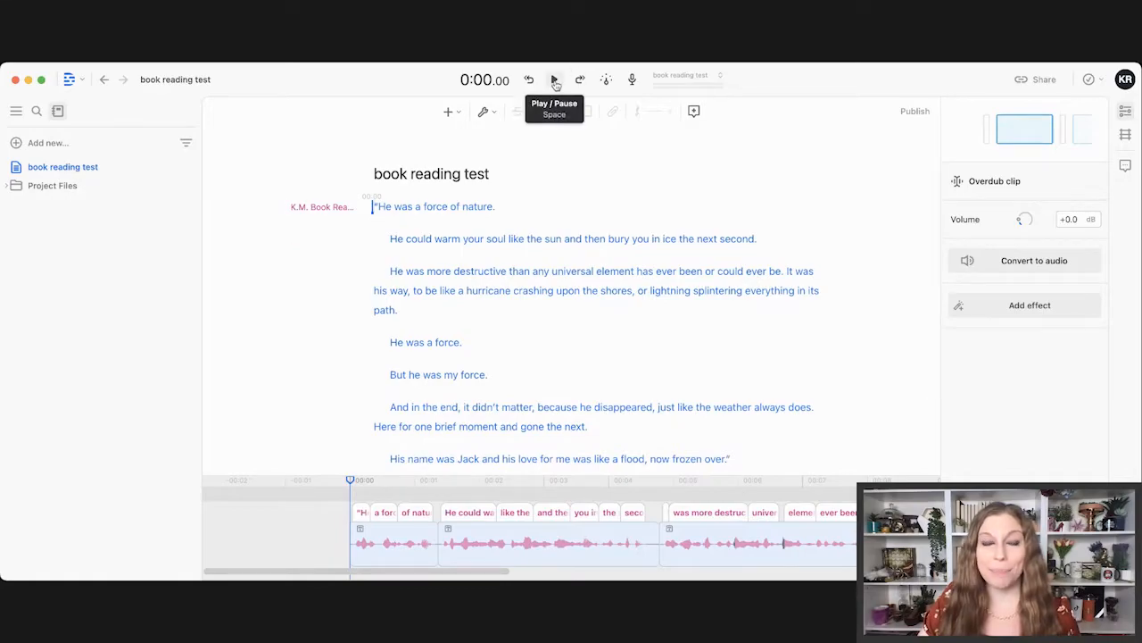
Play the voiced prologue through to its end near 27 seconds.
{"action": "left_click", "coordinate": [555, 80]}
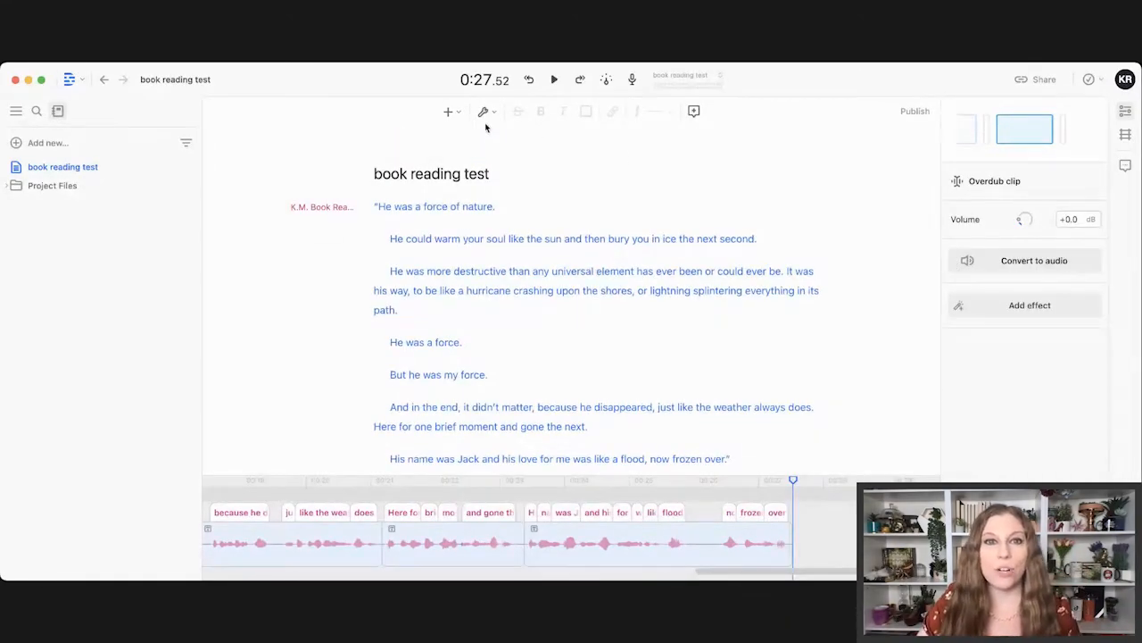
{"action": "mouse_move", "coordinate": [449, 110]}
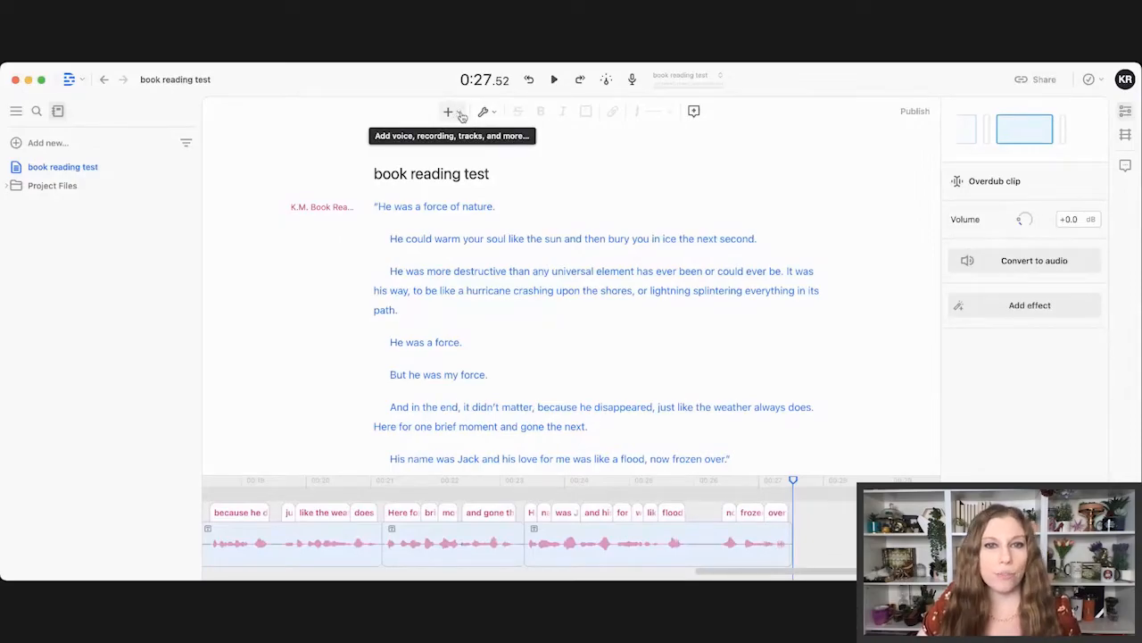
Browse the insert menu and the word gap and filler tools without applying anything.
{"action": "left_click", "coordinate": [449, 110]}
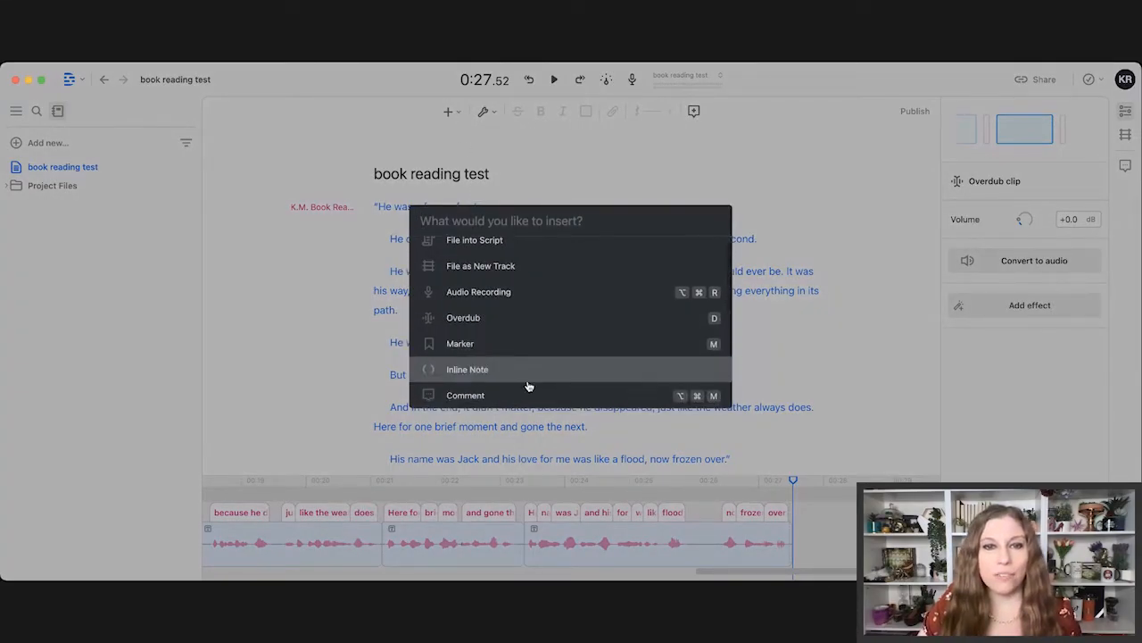
{"action": "left_click", "coordinate": [496, 153]}
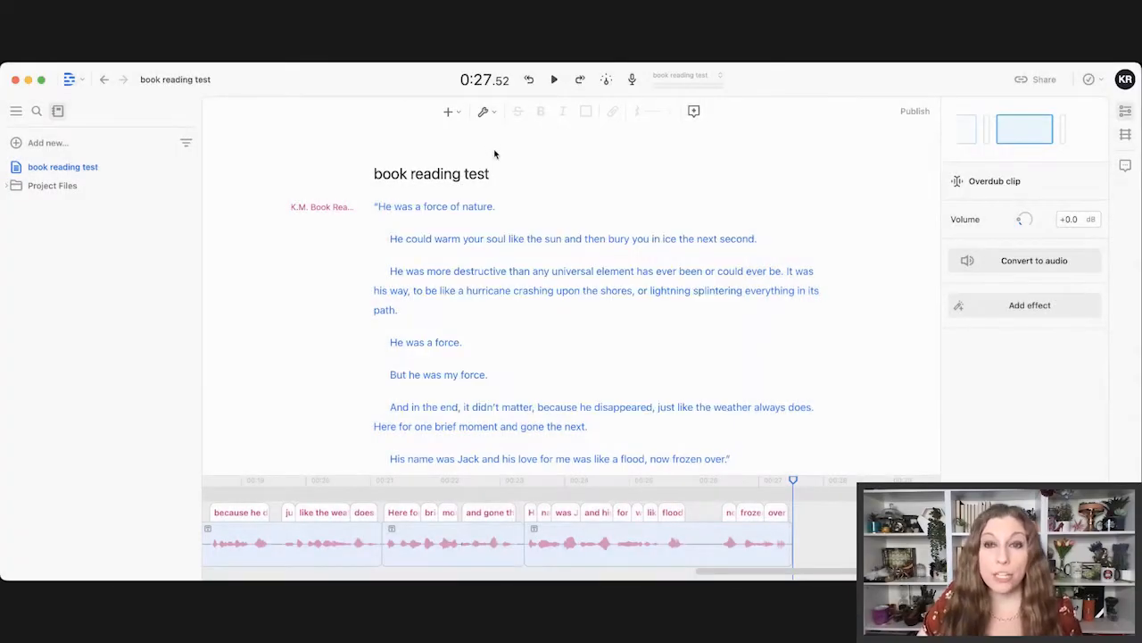
{"action": "mouse_move", "coordinate": [496, 186]}
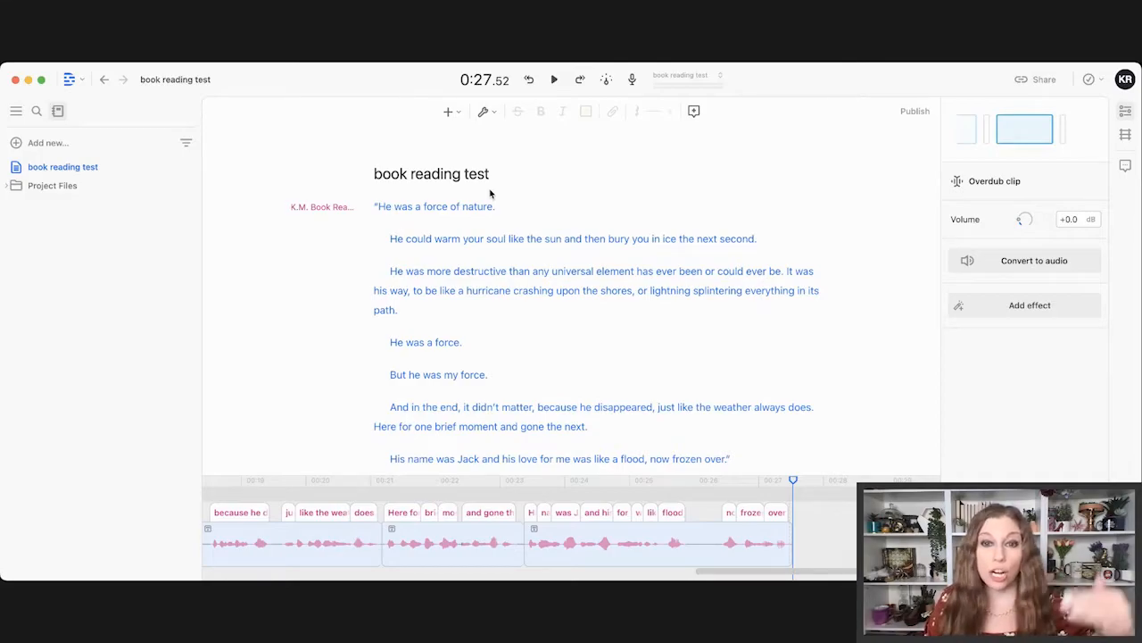
{"action": "mouse_move", "coordinate": [465, 287]}
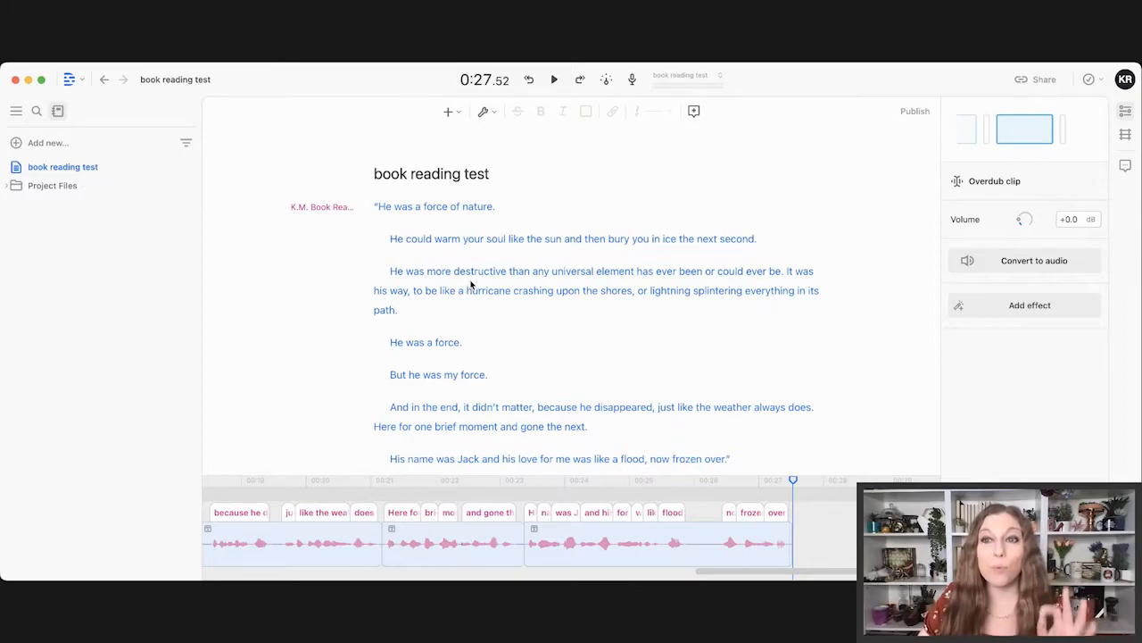
{"action": "mouse_move", "coordinate": [486, 112]}
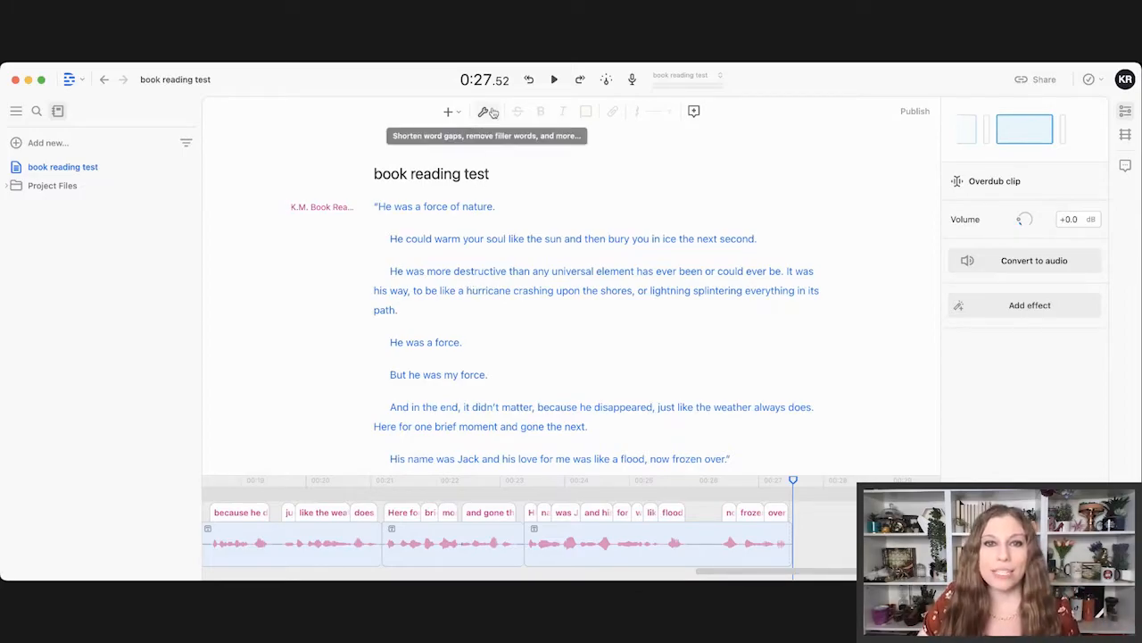
{"action": "left_click", "coordinate": [484, 110]}
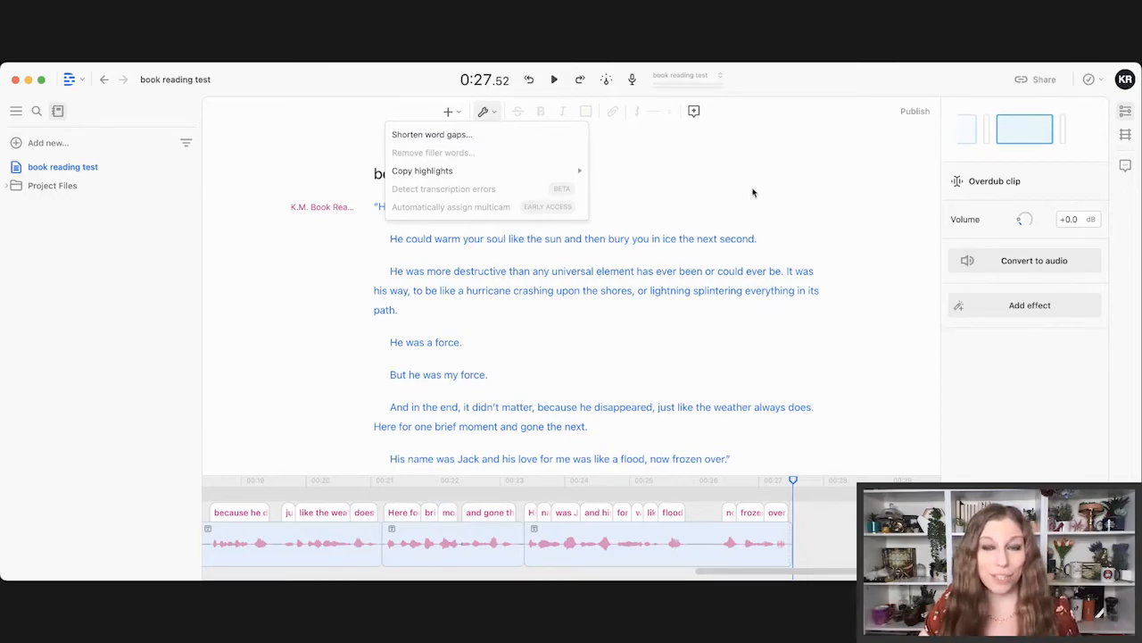
{"action": "mouse_move", "coordinate": [673, 179]}
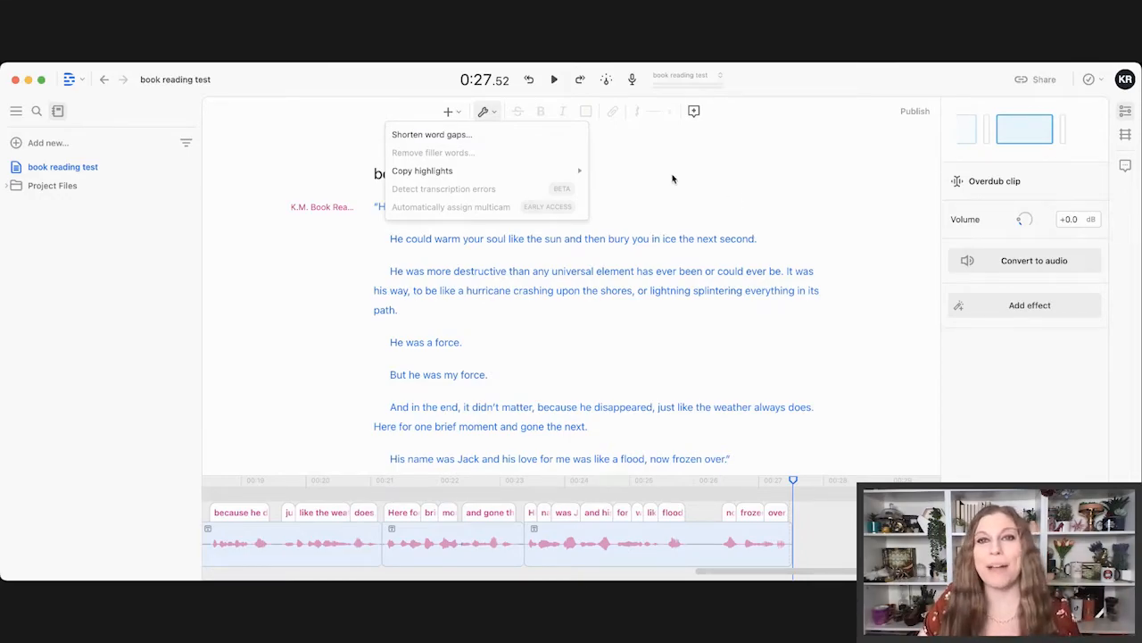
{"action": "mouse_move", "coordinate": [631, 79]}
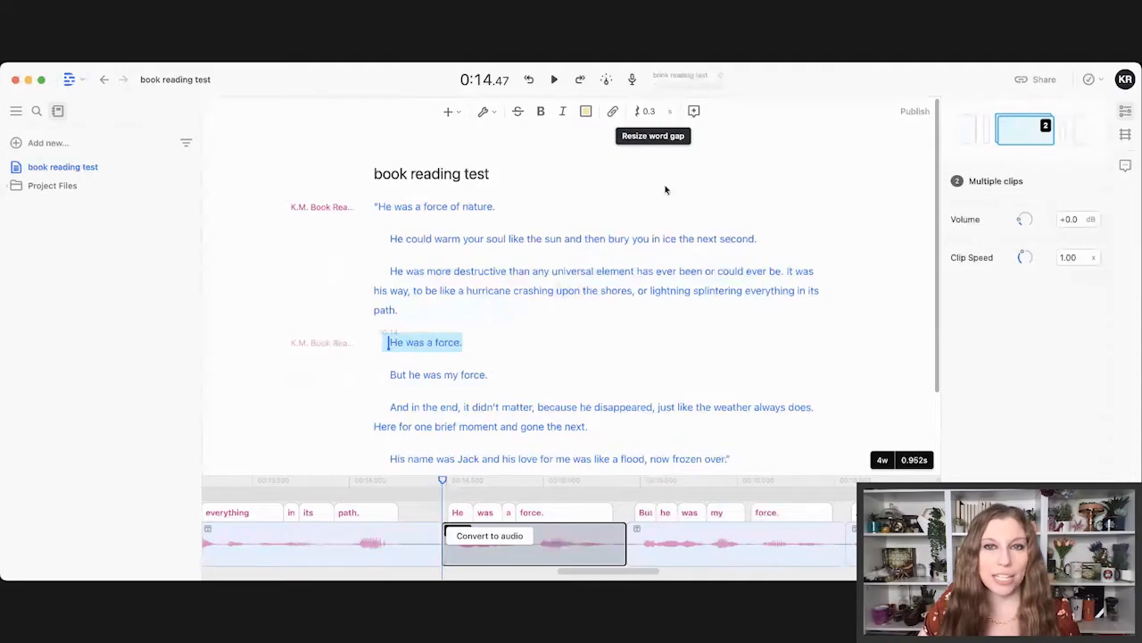
Record a fresh take of the line 'He was a force.'.
{"action": "left_click", "coordinate": [632, 79]}
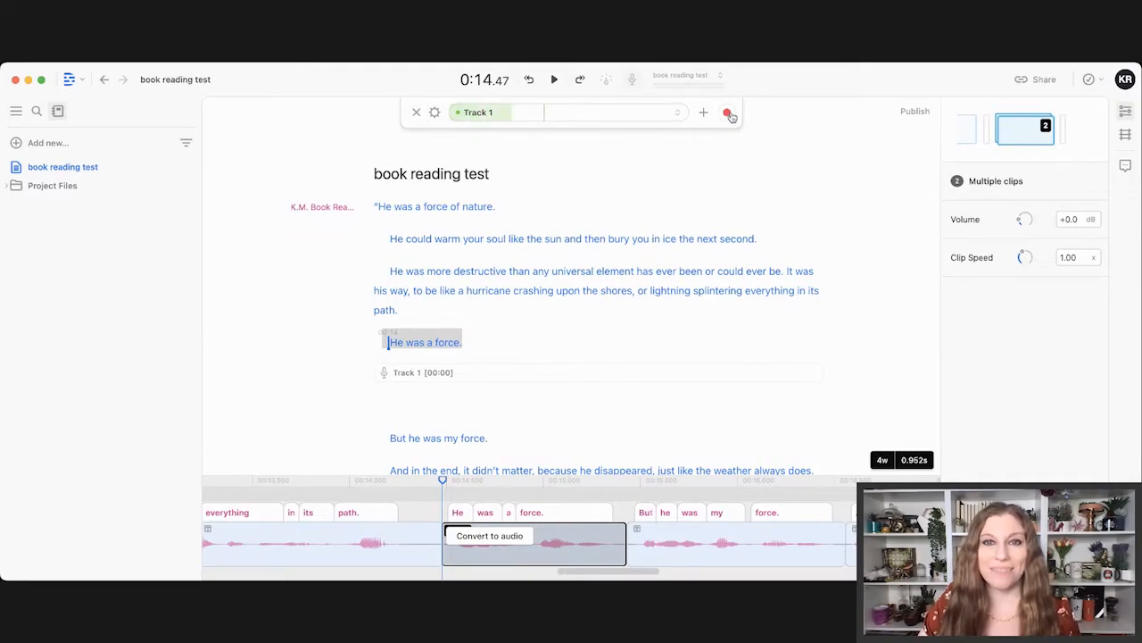
{"action": "left_click", "coordinate": [727, 113]}
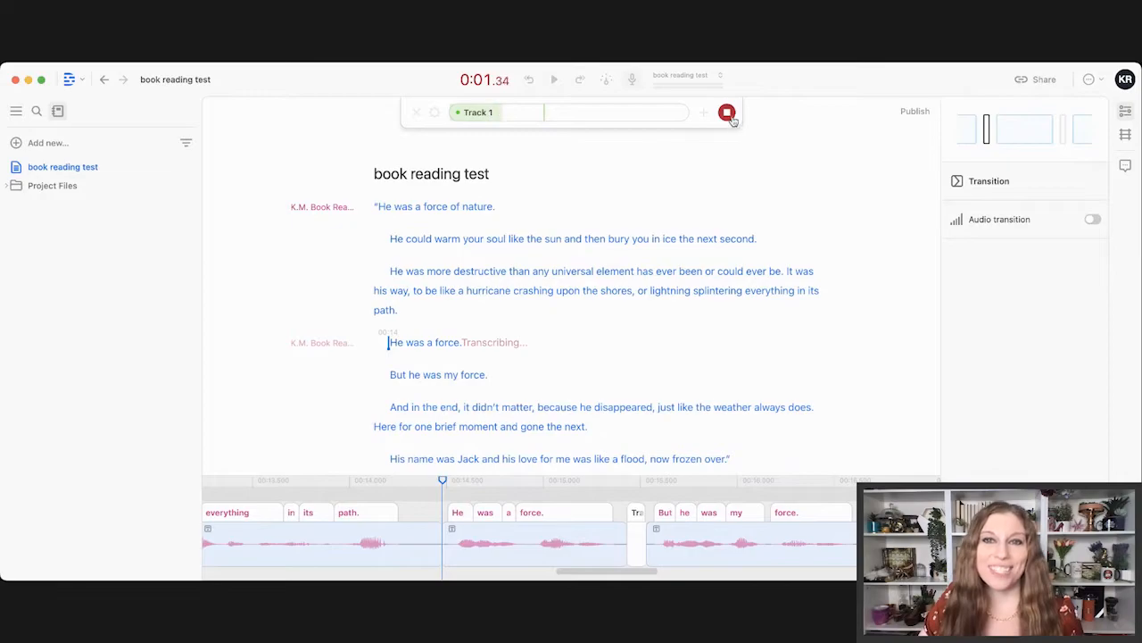
{"action": "left_click", "coordinate": [726, 111]}
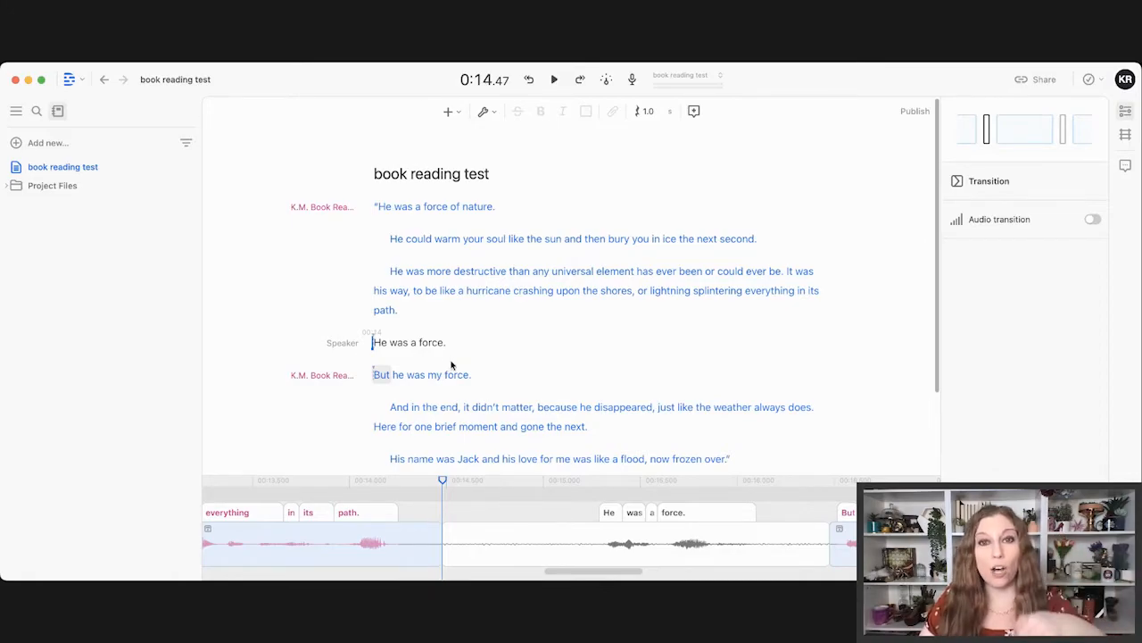
{"action": "mouse_move", "coordinate": [453, 362]}
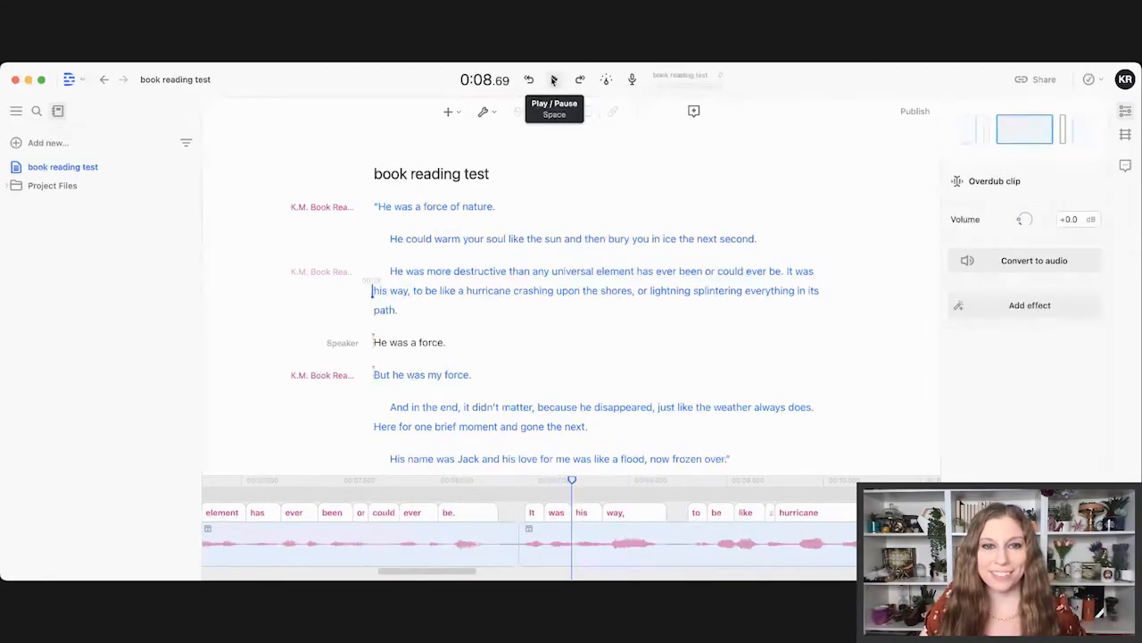
Play the narration through the new 'He was a force.' take, then pause.
{"action": "left_click", "coordinate": [553, 79]}
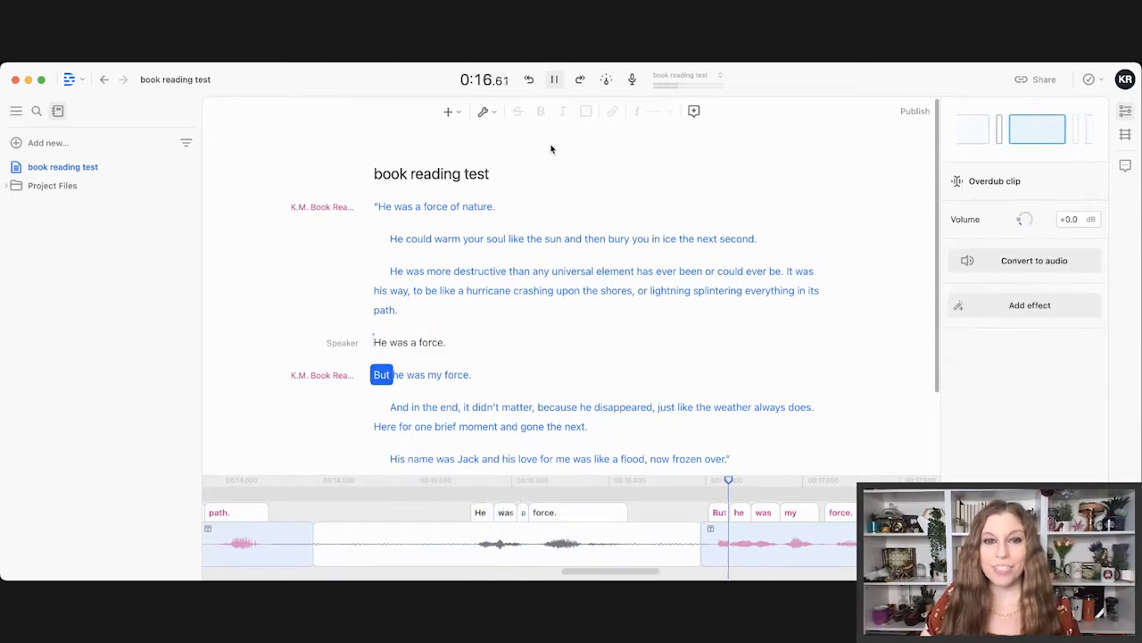
{"action": "left_click", "coordinate": [554, 80]}
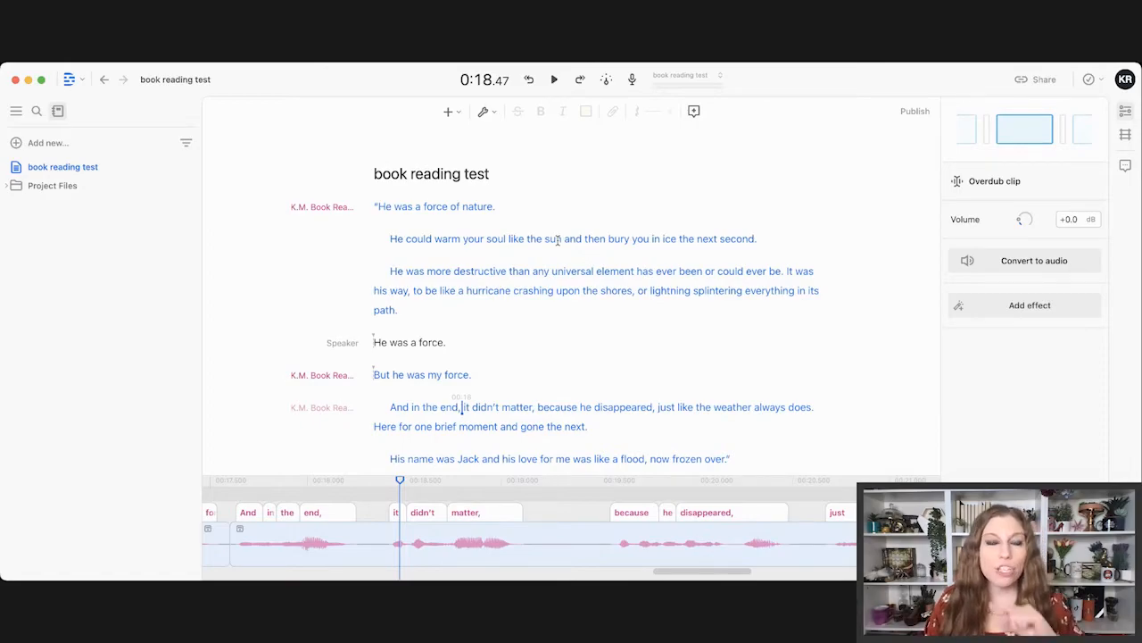
{"action": "mouse_move", "coordinate": [558, 243]}
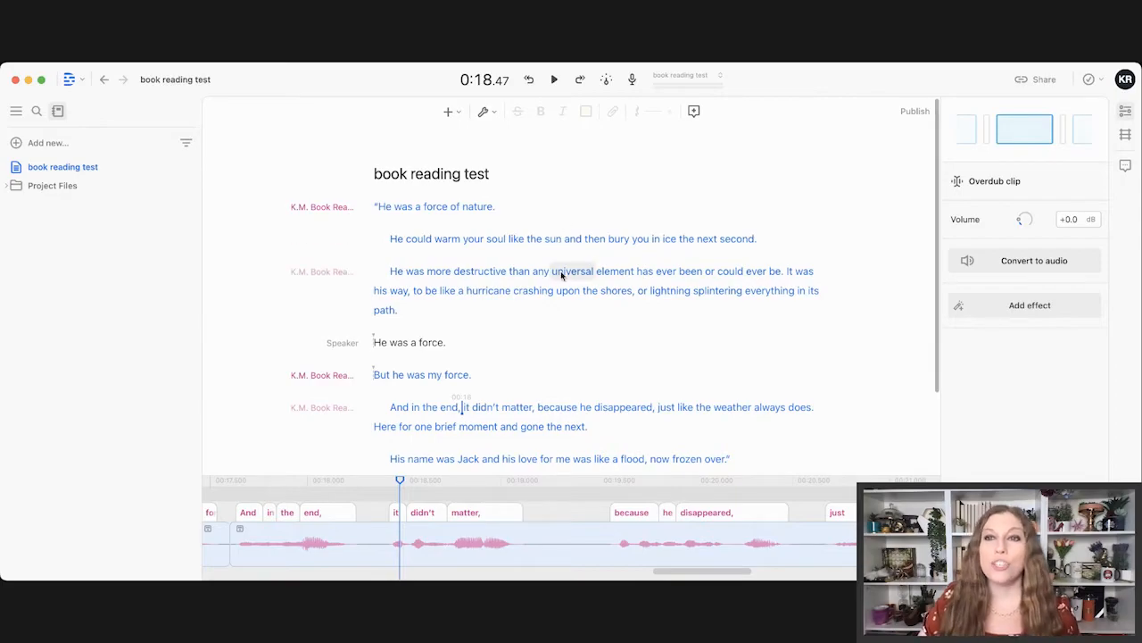
{"action": "mouse_move", "coordinate": [606, 80]}
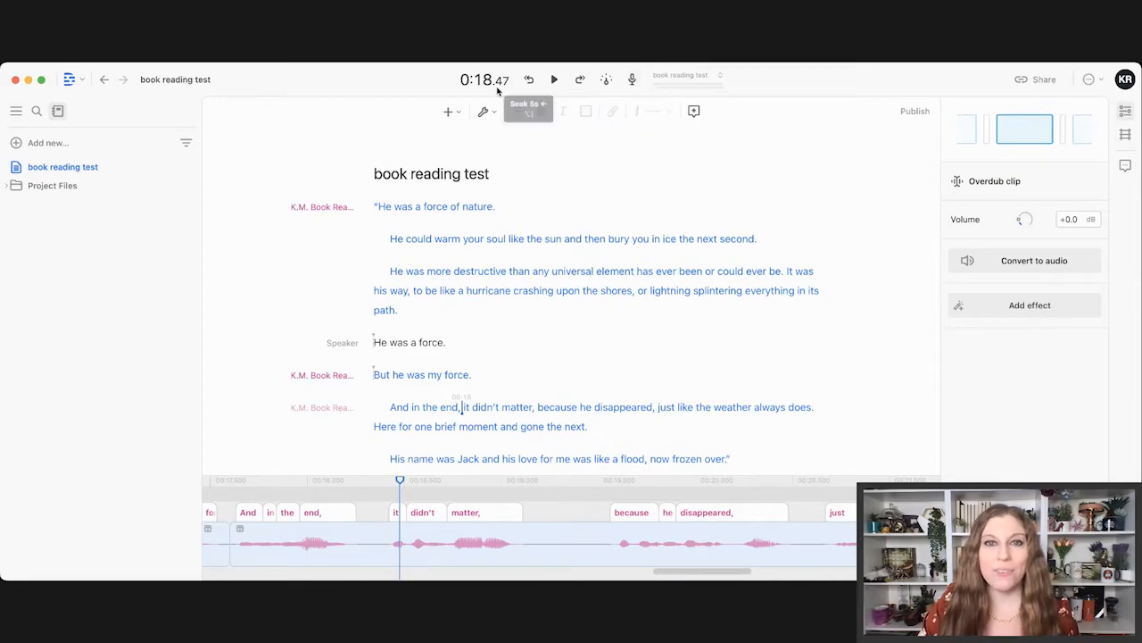
{"action": "mouse_move", "coordinate": [694, 110]}
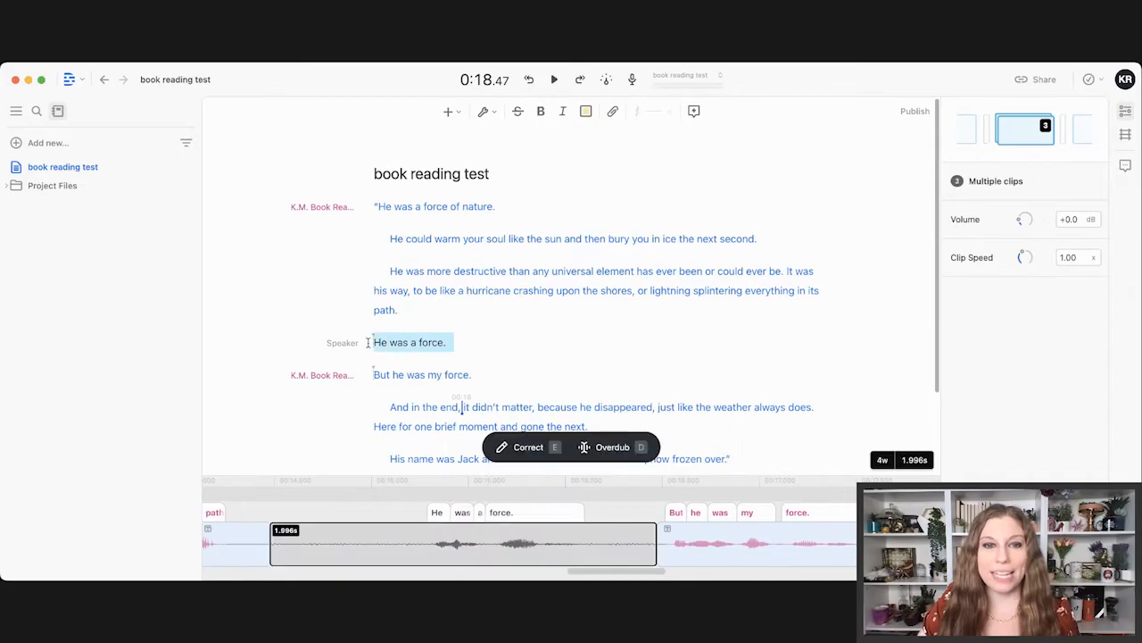
Post a 'fix the gap' comment on the re-recorded line at 0:14.
{"action": "left_click", "coordinate": [694, 111]}
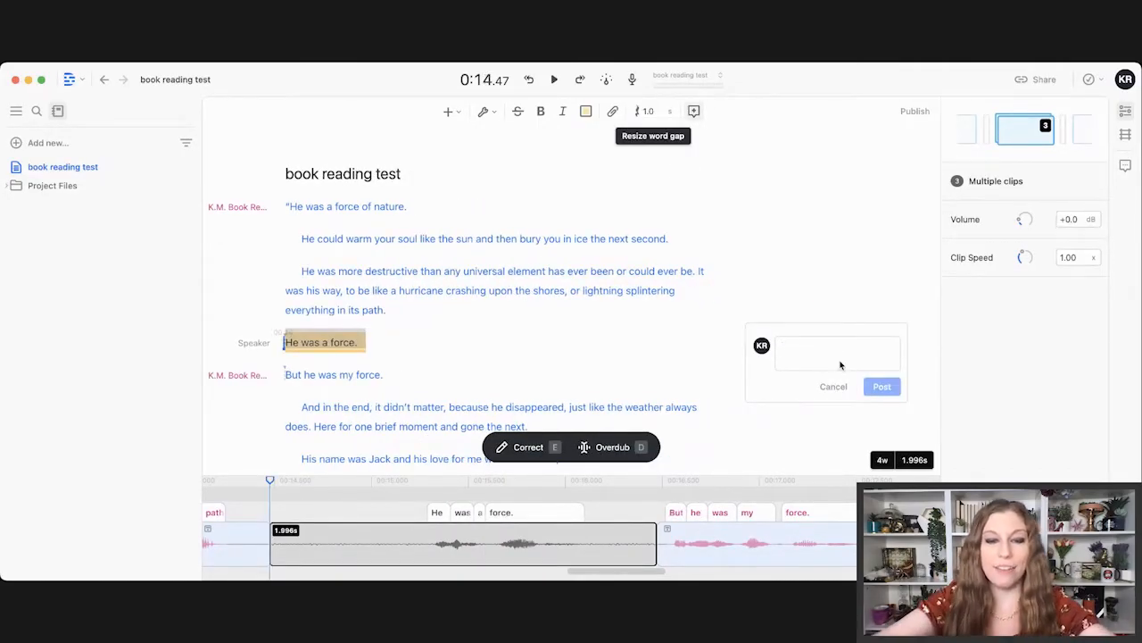
{"action": "type", "text": "fix the gap"}
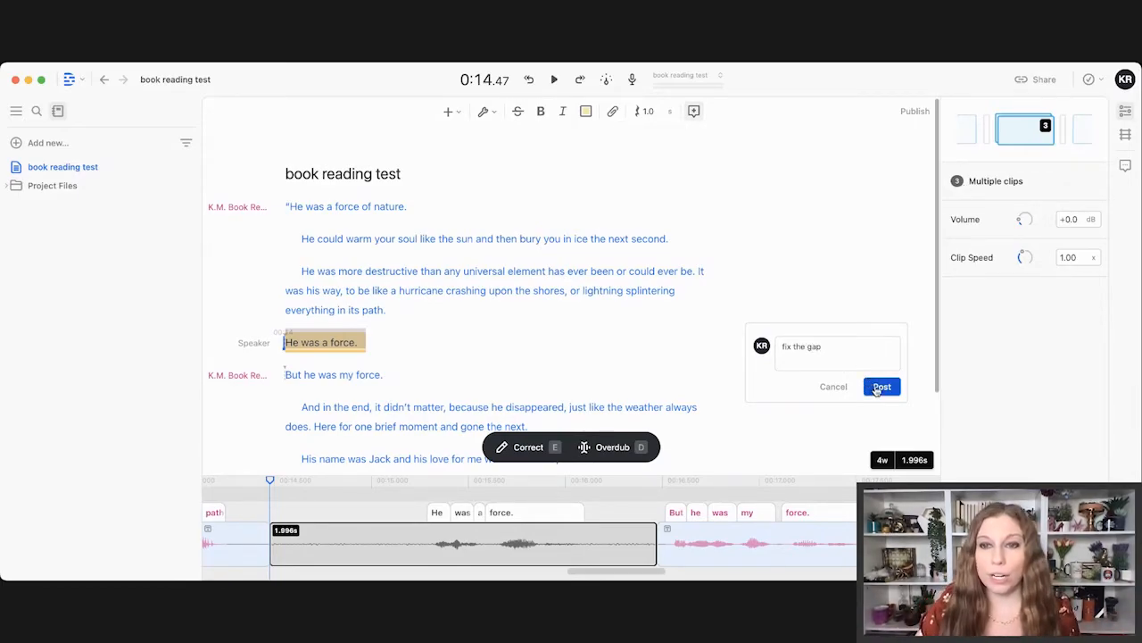
{"action": "left_click", "coordinate": [881, 386]}
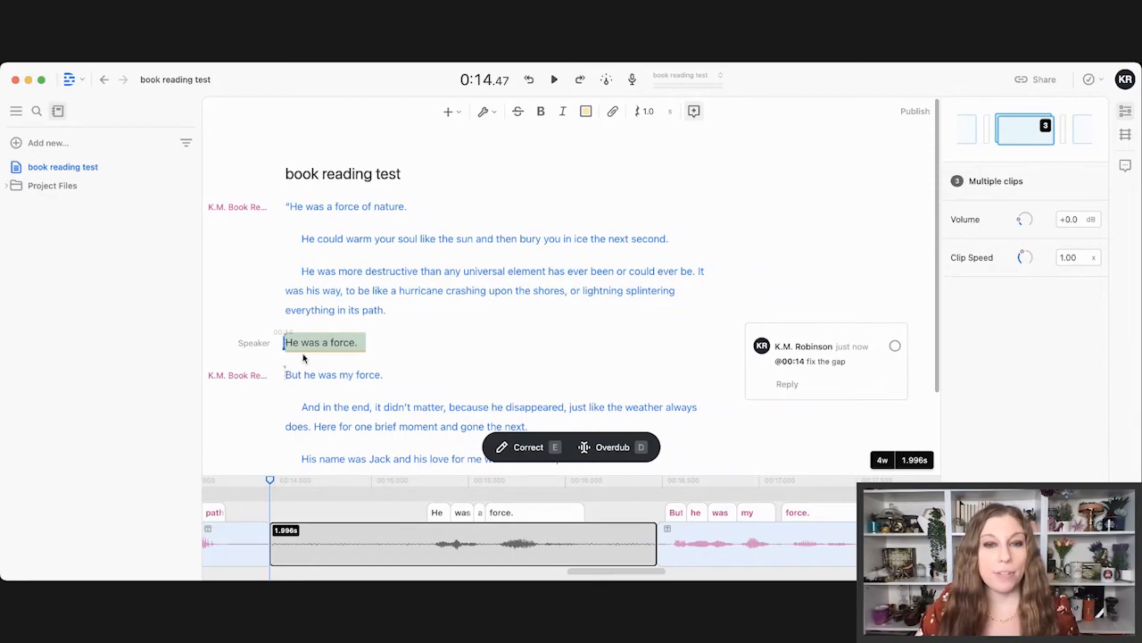